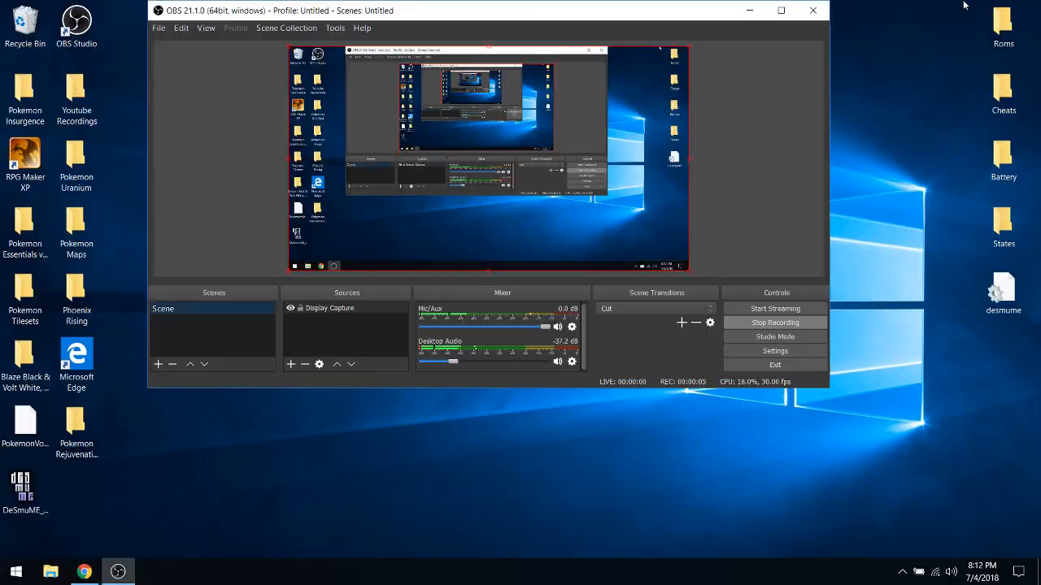
Step: Minimize the OBS Studio window so the Showdown battle in the browser is visible
{"action": "left_click", "coordinate": [85, 572]}
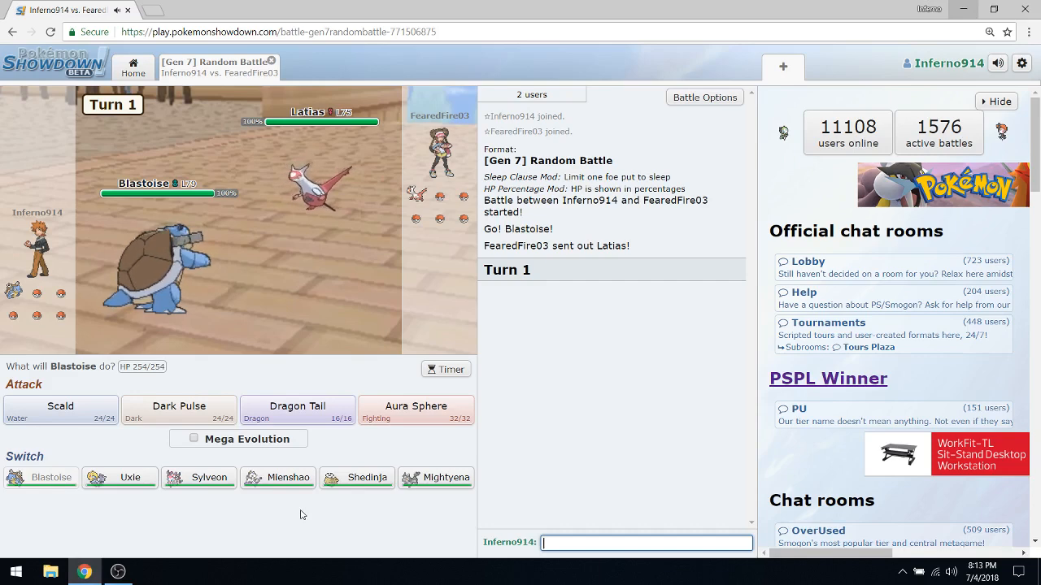
{"action": "mouse_move", "coordinate": [296, 410]}
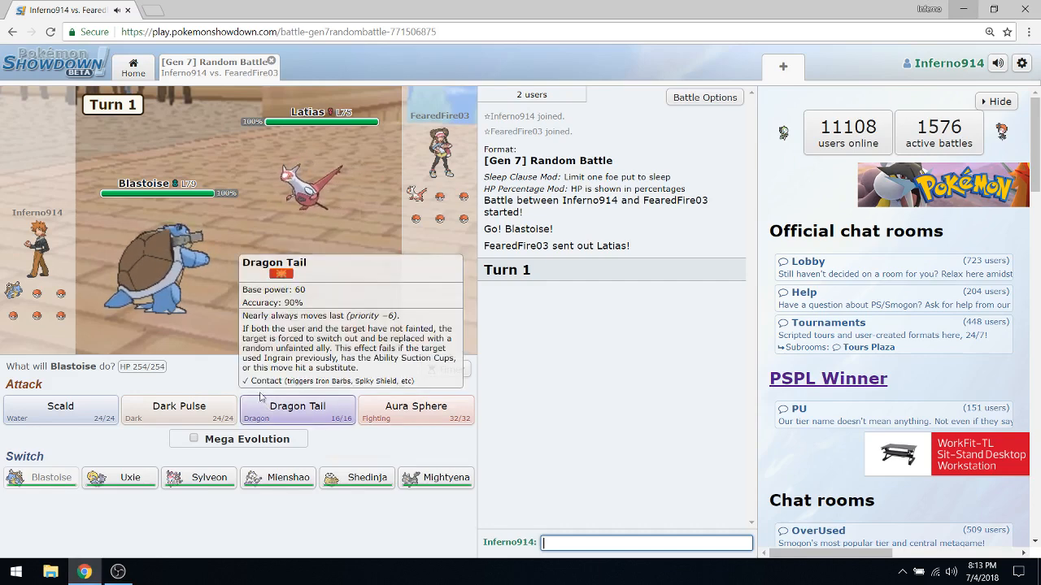
{"action": "mouse_move", "coordinate": [367, 479]}
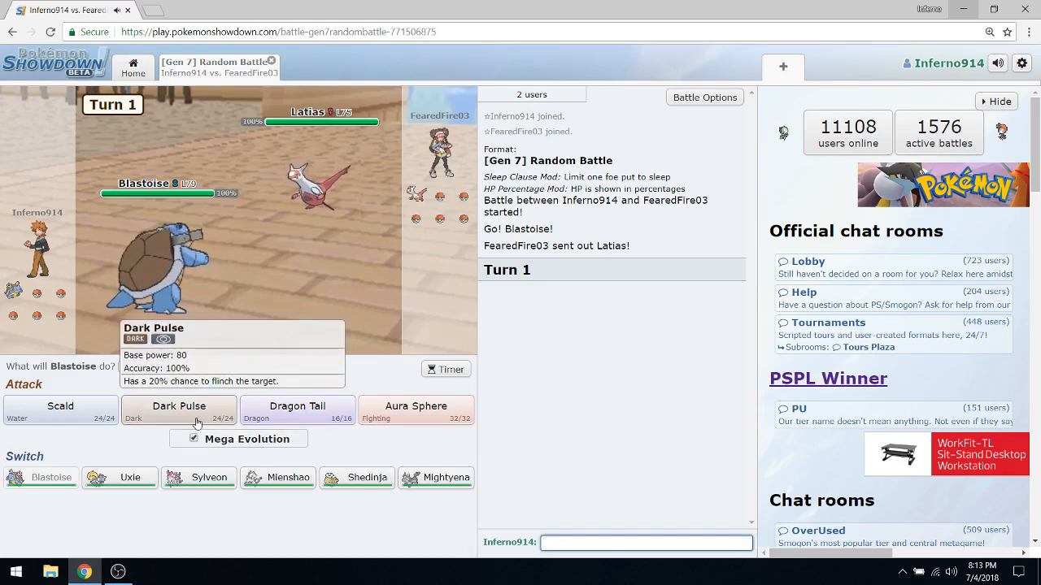
Step: Mega Evolve Blastoise and strike the opposing Latias with Dark Pulse
{"action": "left_click", "coordinate": [179, 409]}
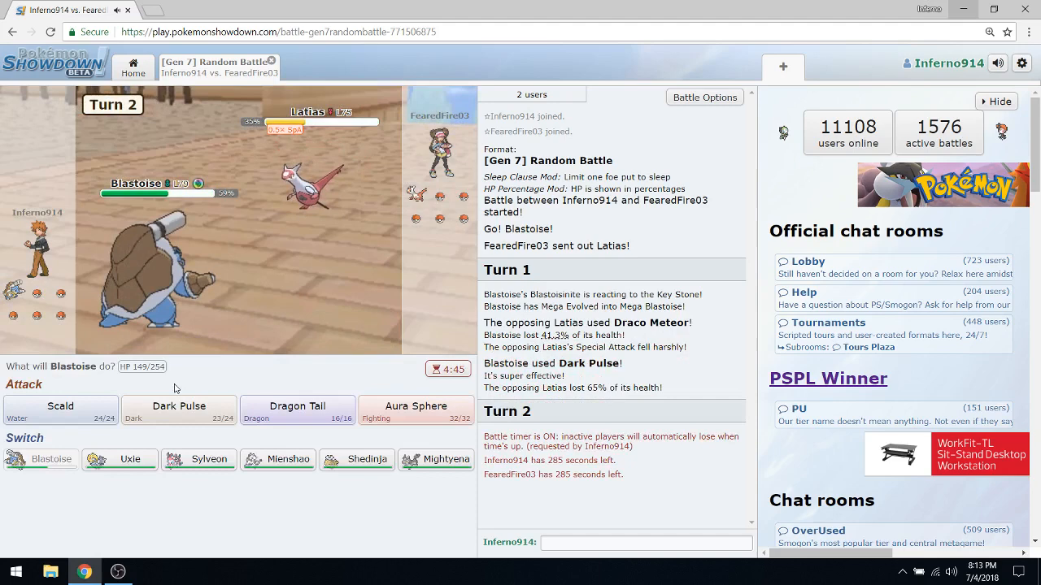
Step: Finish Latias with another Dark Pulse, then queue Aura Sphere against the incoming Slaking
{"action": "left_click", "coordinate": [179, 410]}
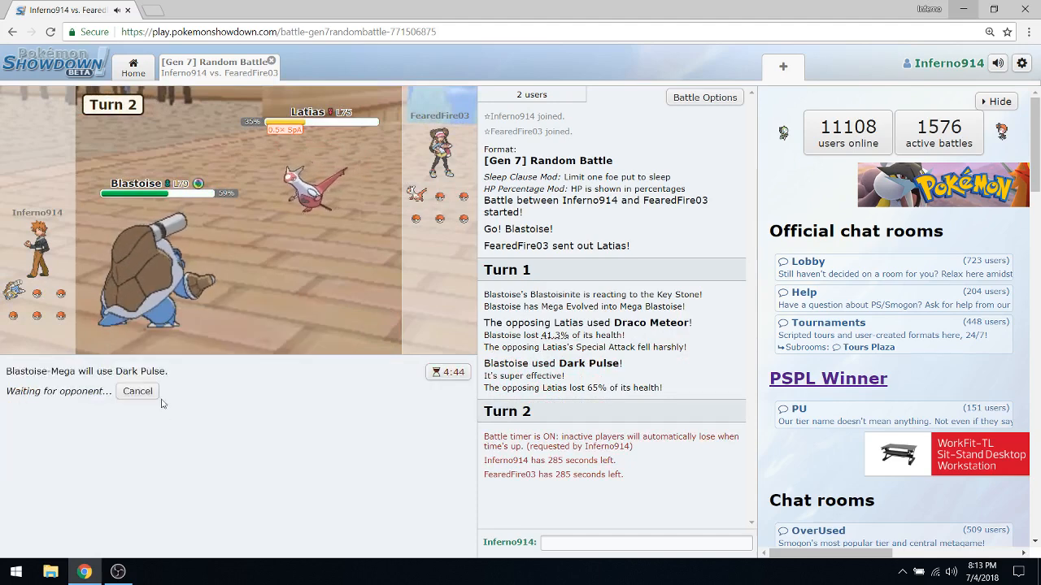
{"action": "mouse_move", "coordinate": [221, 410]}
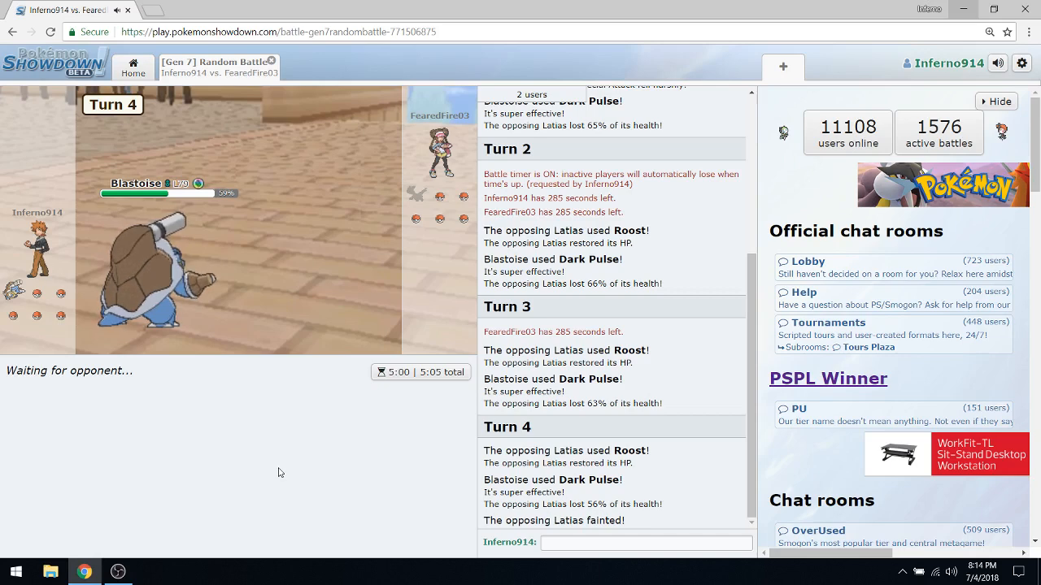
{"action": "type", "text": "r"}
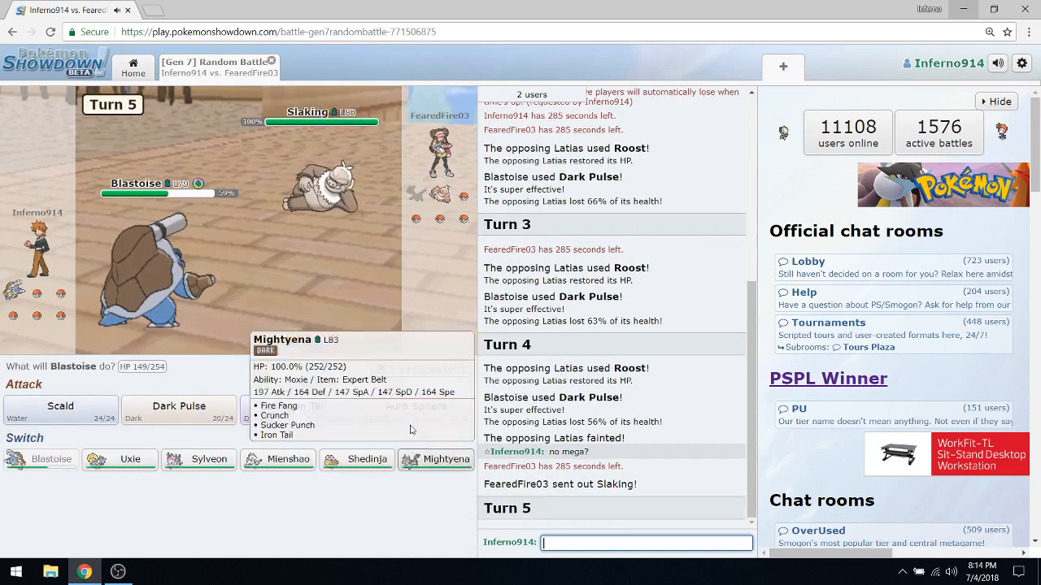
{"action": "left_click", "coordinate": [416, 407]}
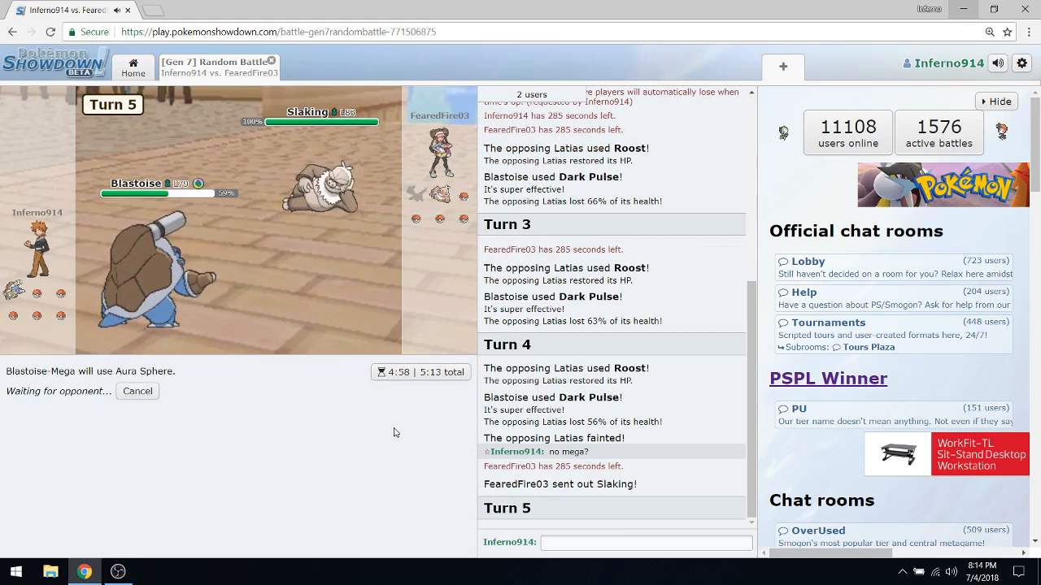
{"action": "mouse_move", "coordinate": [162, 260]}
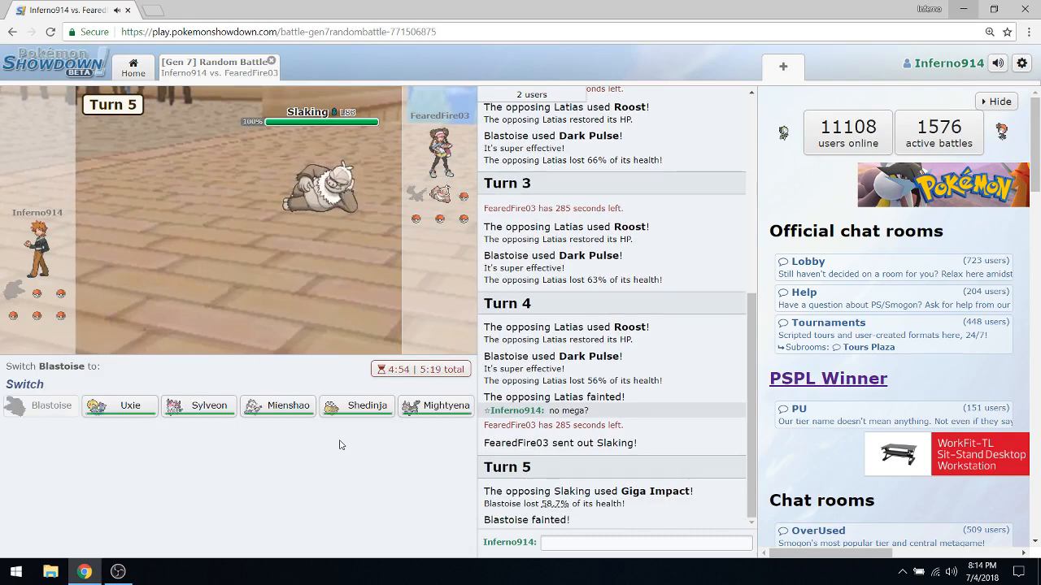
{"action": "mouse_move", "coordinate": [278, 406]}
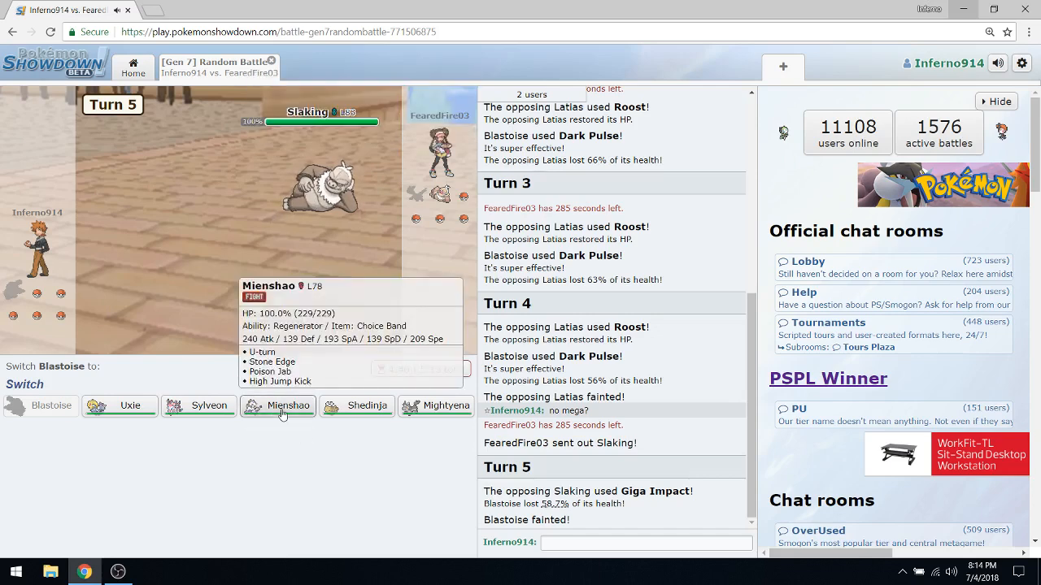
Step: Send in Mienshao and use High Jump Kick on Slaking, Magmortar and Golisopod in turn
{"action": "left_click", "coordinate": [277, 407]}
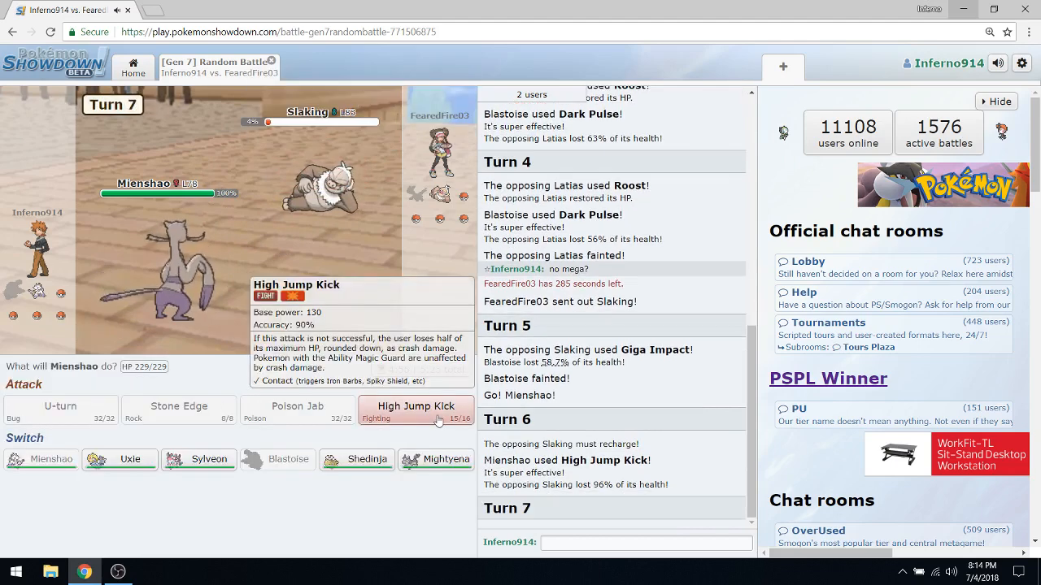
{"action": "left_click", "coordinate": [416, 406]}
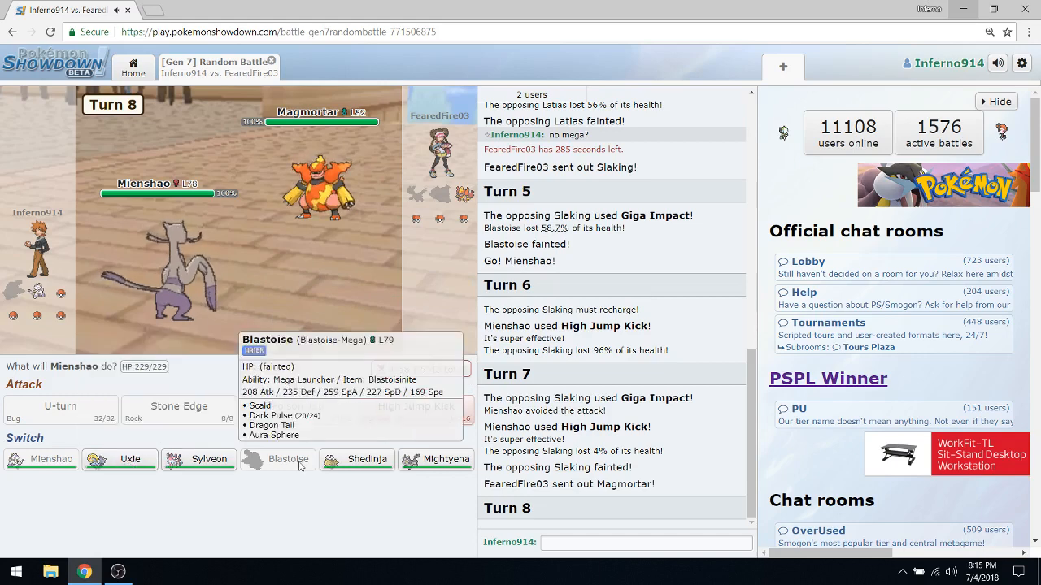
{"action": "left_click", "coordinate": [416, 407]}
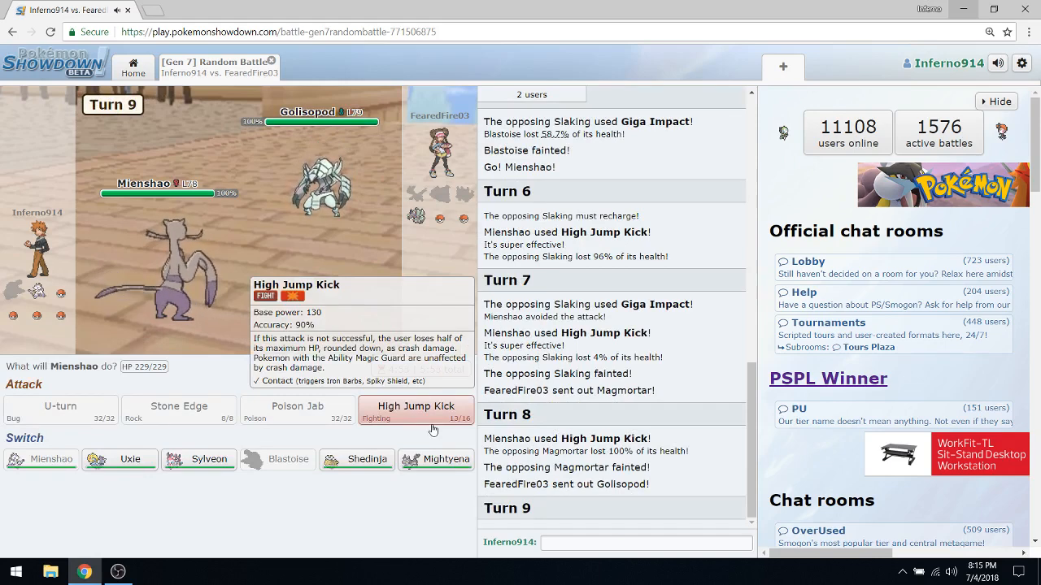
{"action": "left_click", "coordinate": [416, 407]}
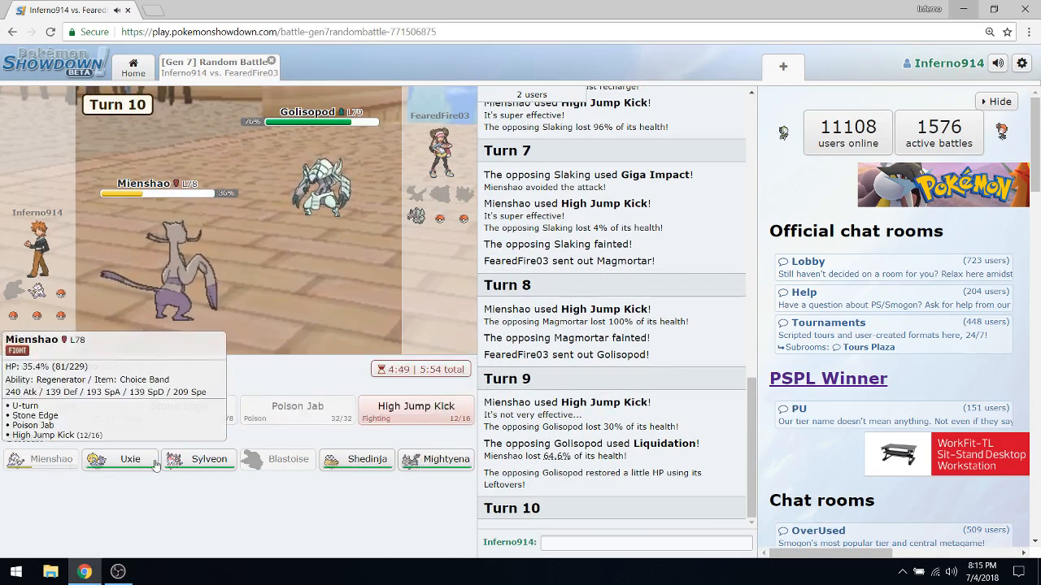
{"action": "mouse_move", "coordinate": [199, 459]}
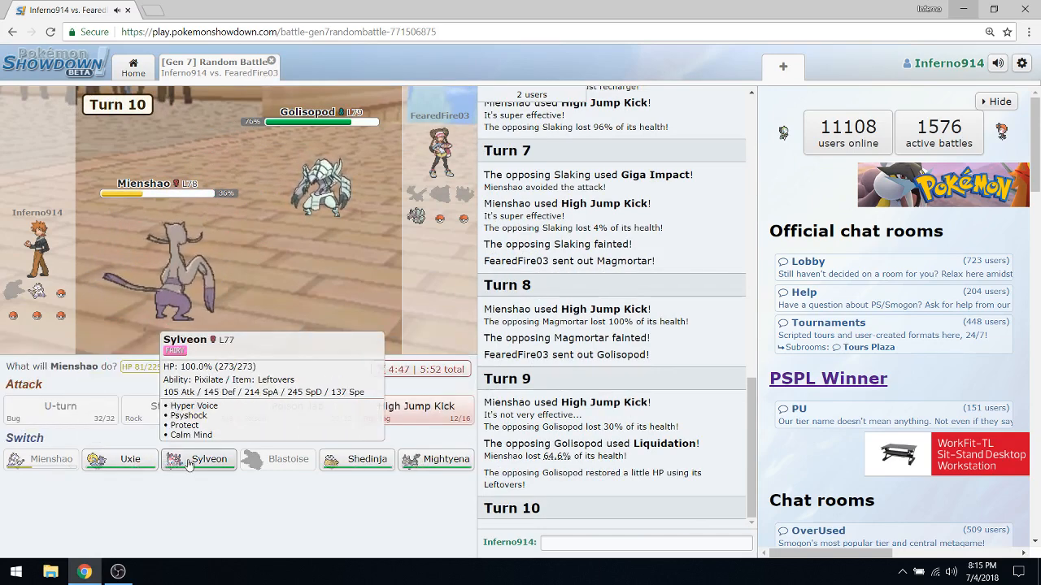
Step: Switch Mienshao out for Shedinja and burn Golisopod with Will-O-Wisp
{"action": "left_click", "coordinate": [358, 458]}
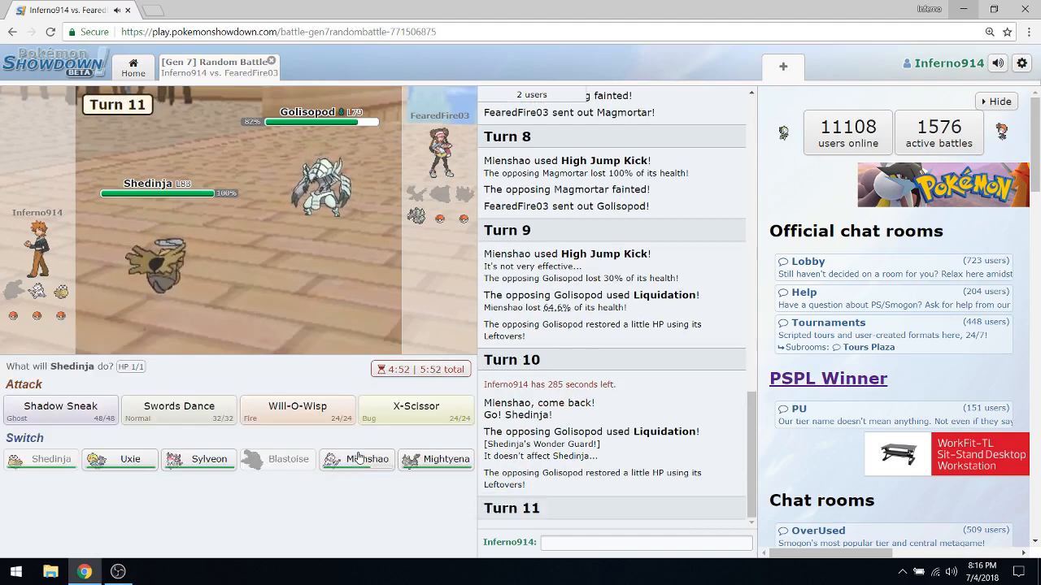
{"action": "left_click", "coordinate": [296, 410]}
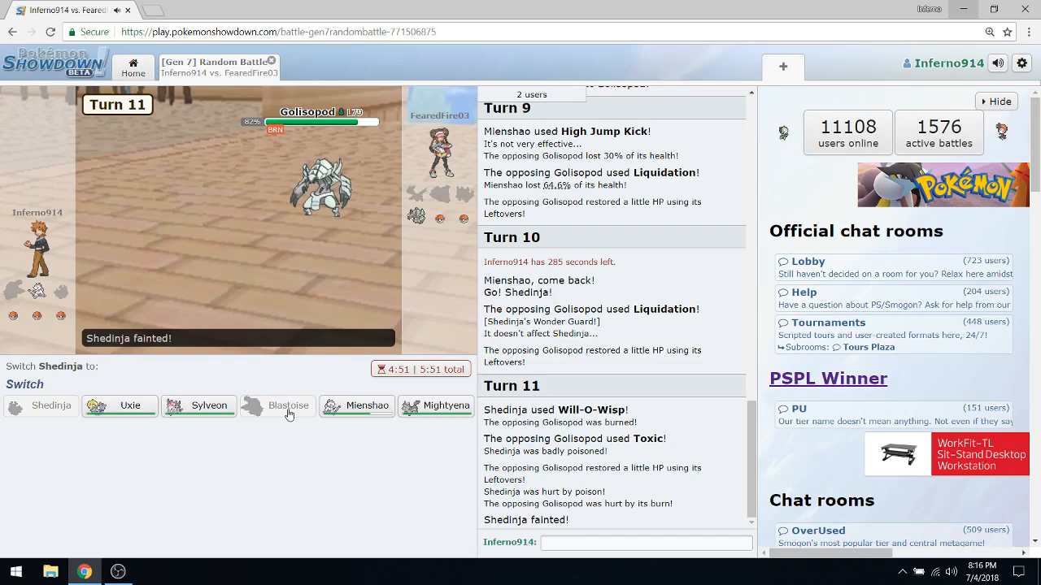
{"action": "mouse_move", "coordinate": [288, 407]}
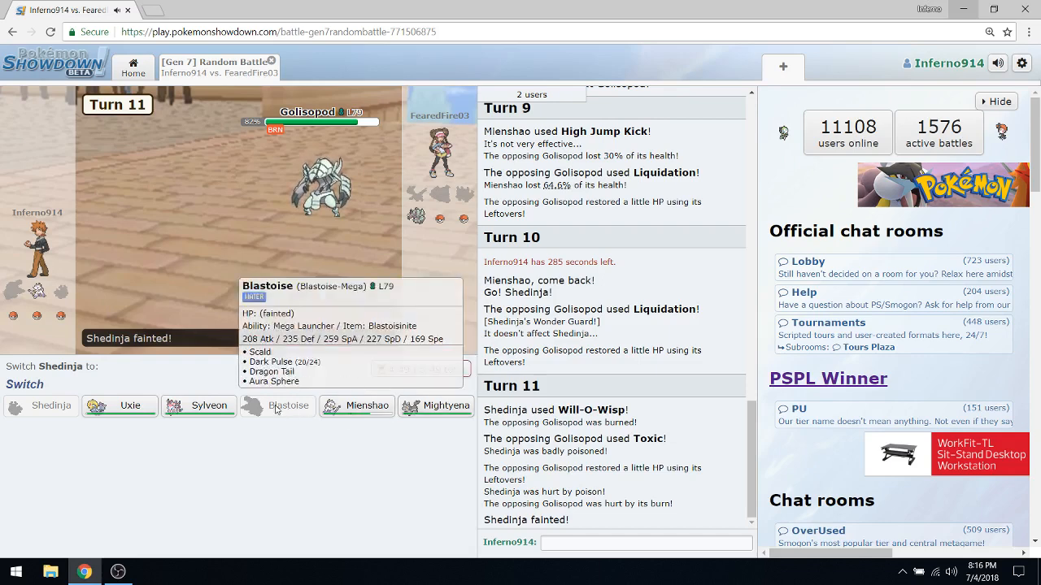
Step: Send Sylveon in after Shedinja faints and boost it with Calm Mind
{"action": "left_click", "coordinate": [208, 405]}
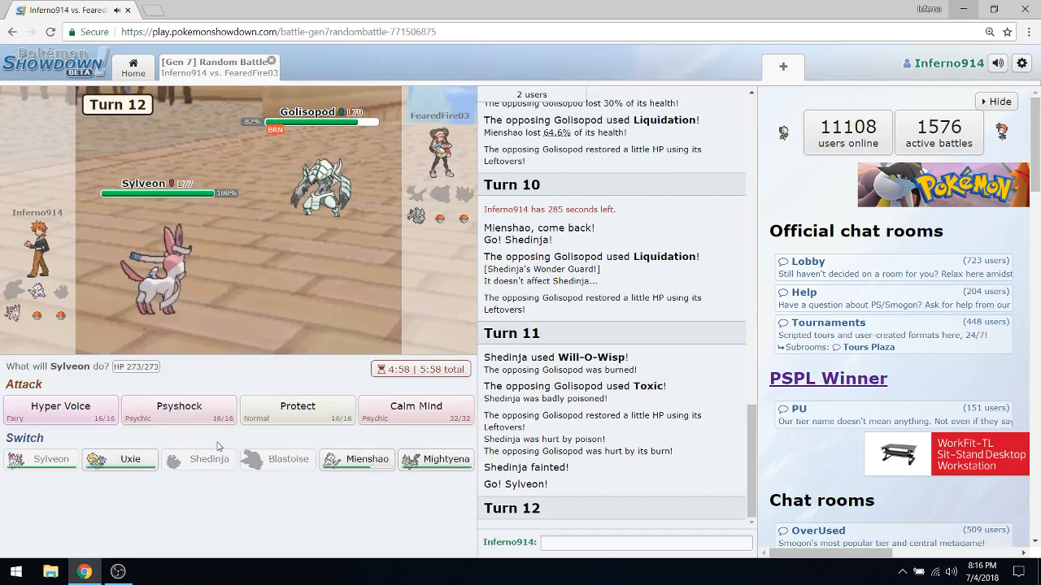
{"action": "mouse_move", "coordinate": [417, 410]}
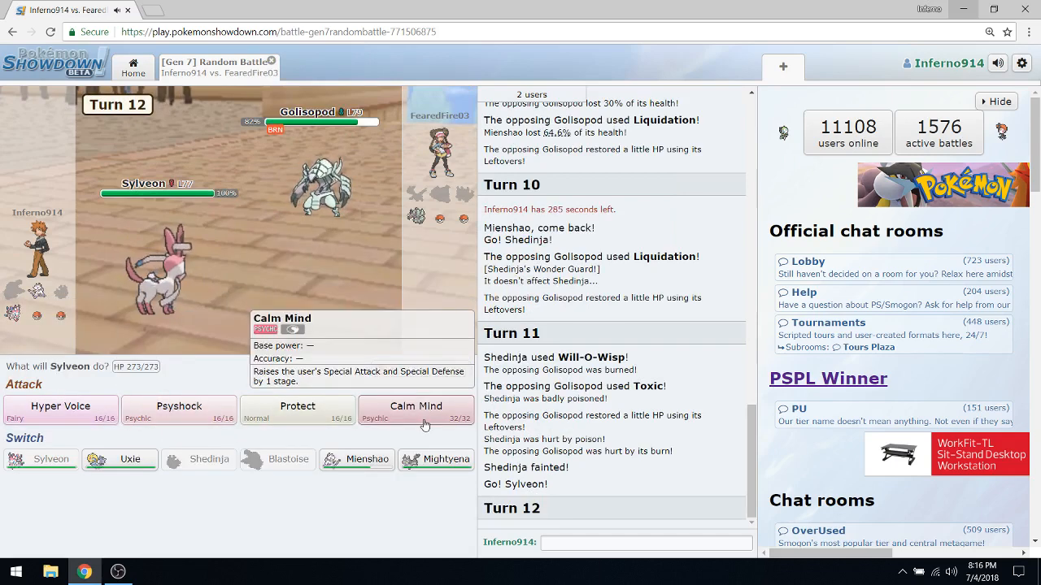
{"action": "left_click", "coordinate": [417, 407]}
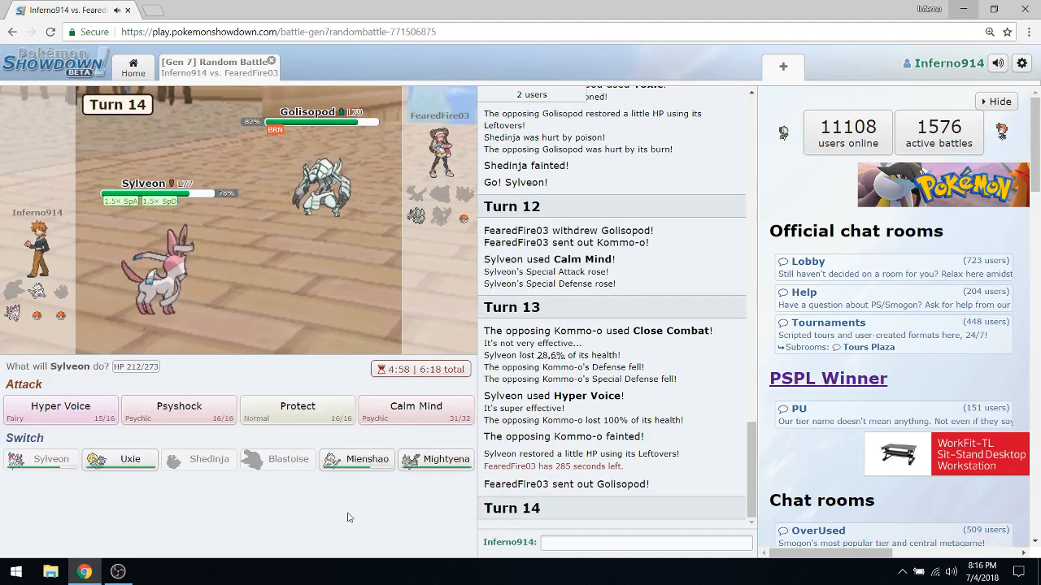
{"action": "mouse_move", "coordinate": [345, 481]}
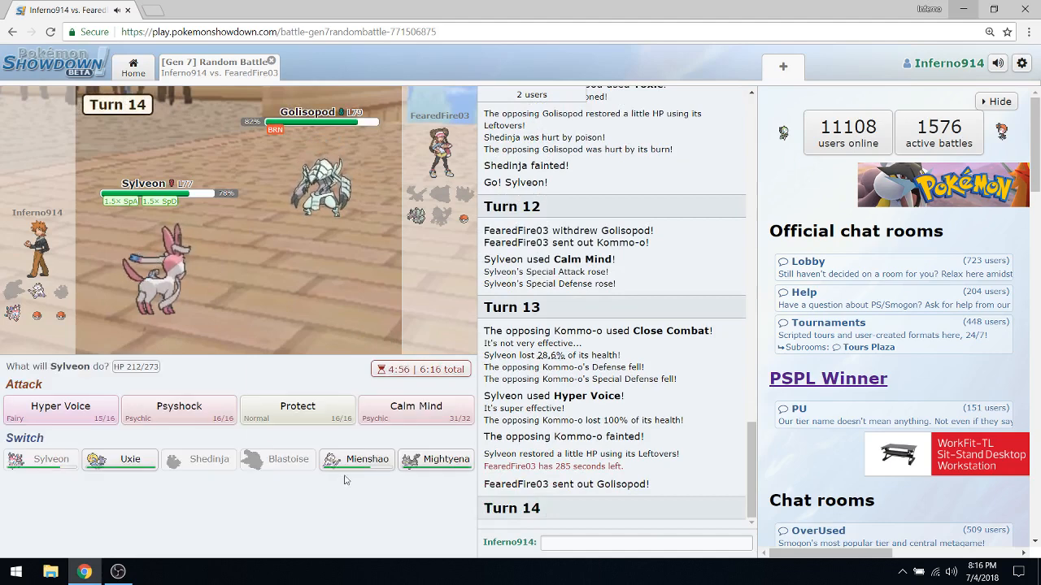
Step: Use Hyper Voice on Golisopod, Eelektross and Golisopod again until the battle is won
{"action": "left_click", "coordinate": [60, 410]}
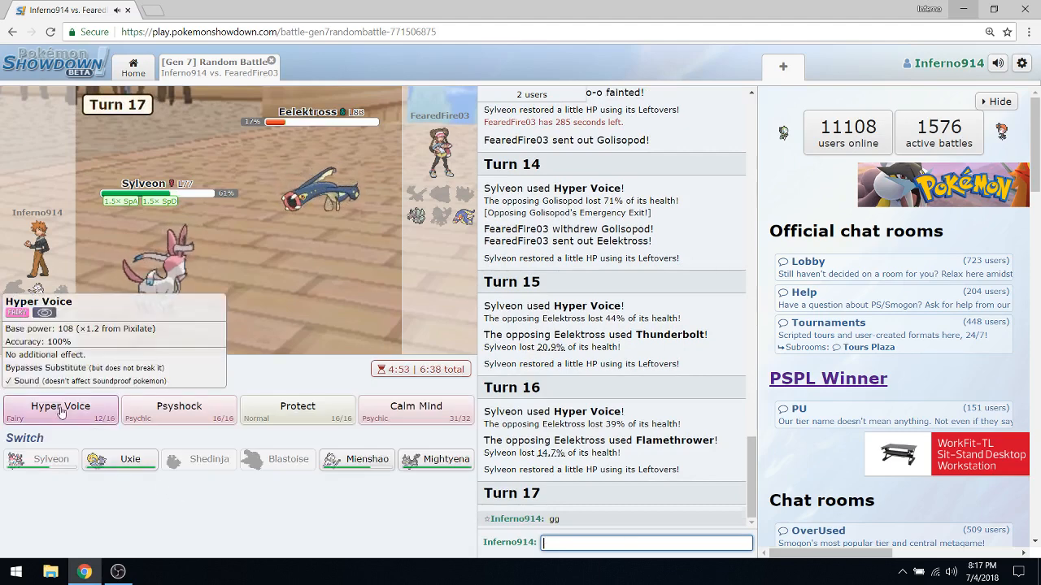
{"action": "left_click", "coordinate": [61, 407]}
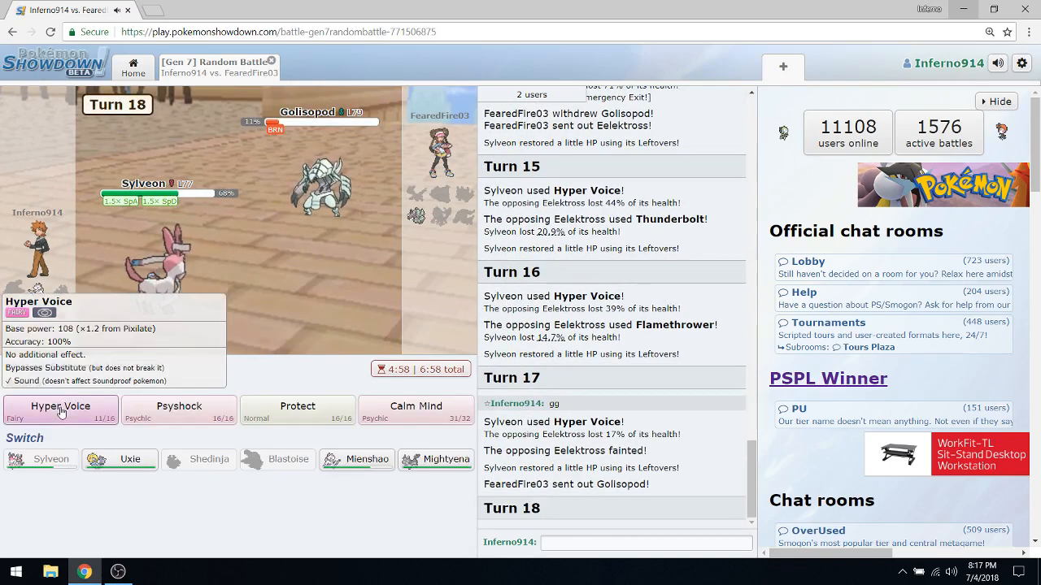
{"action": "left_click", "coordinate": [62, 407]}
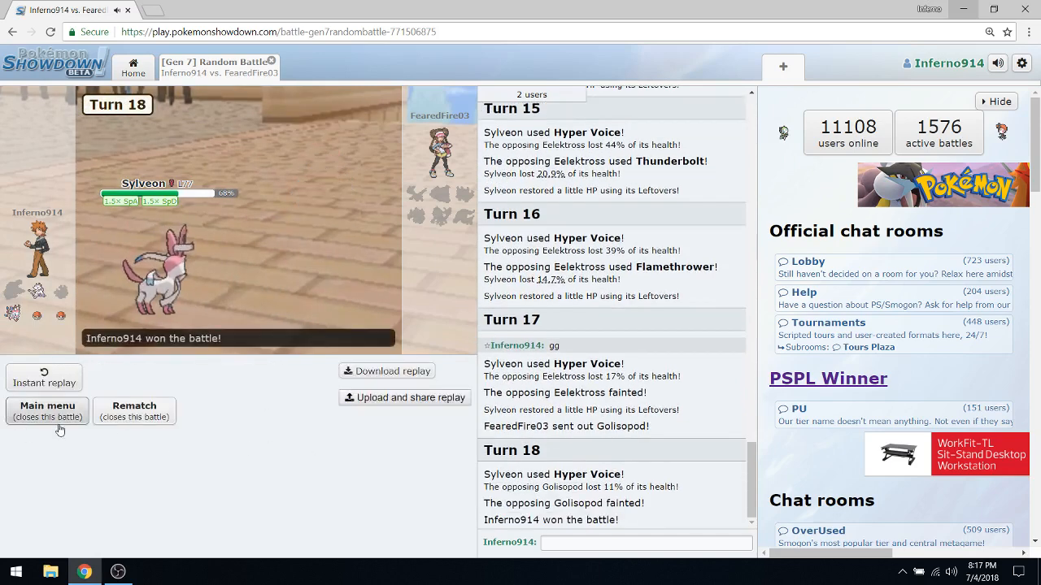
{"action": "left_click", "coordinate": [46, 410]}
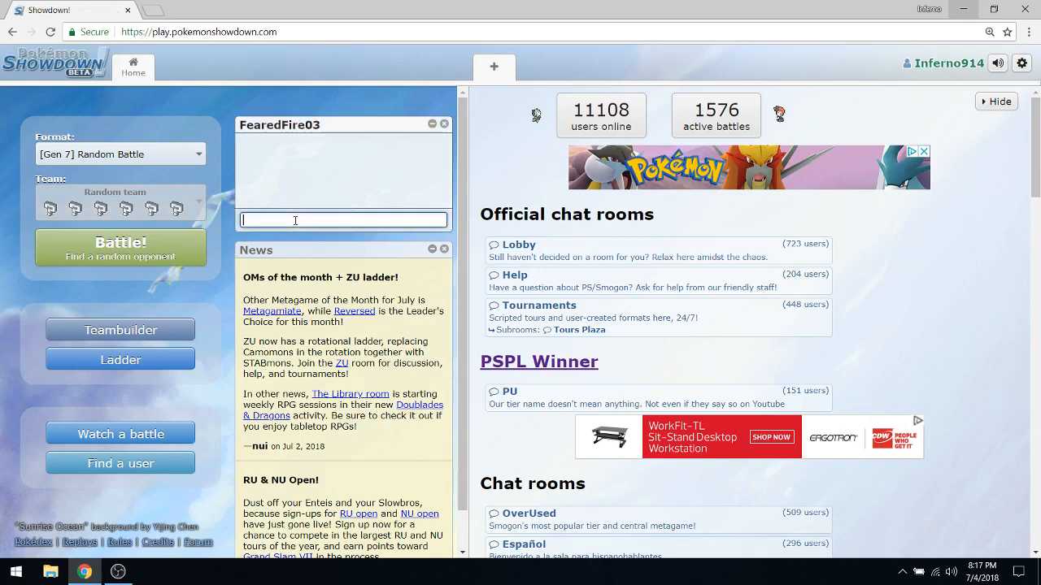
{"action": "mouse_move", "coordinate": [283, 214]}
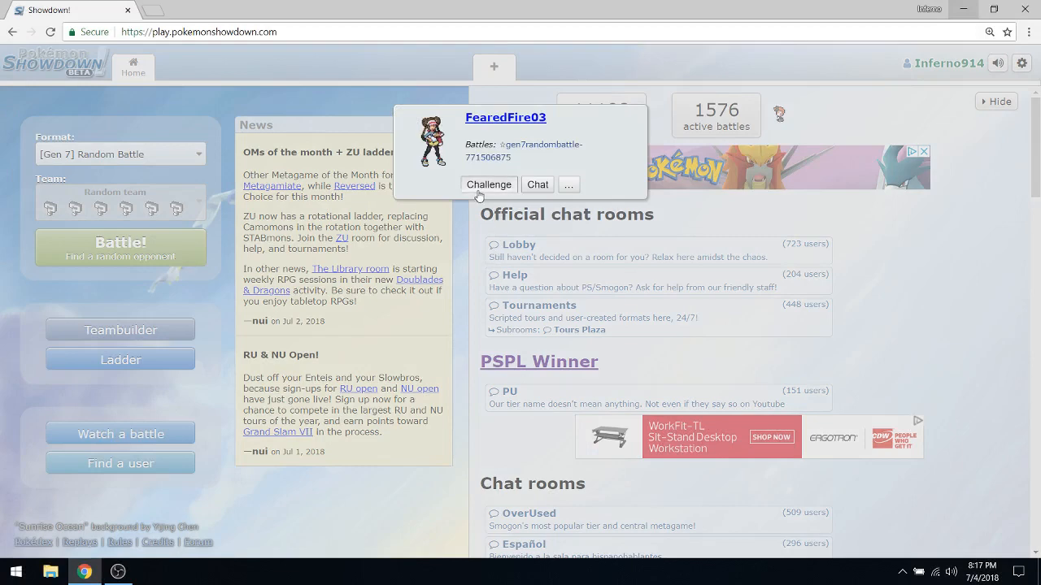
{"action": "left_click", "coordinate": [488, 185]}
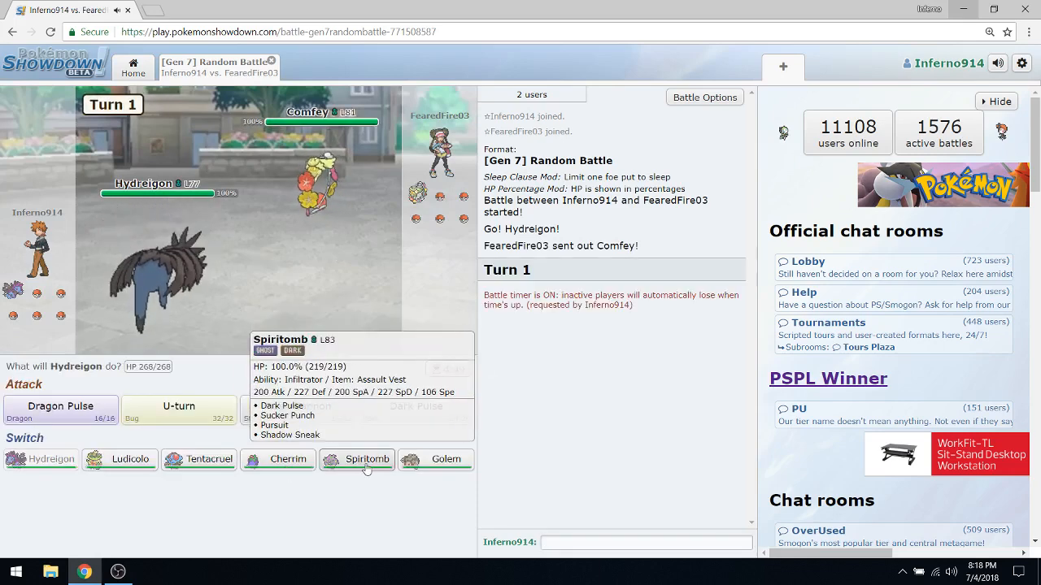
{"action": "mouse_move", "coordinate": [436, 459]}
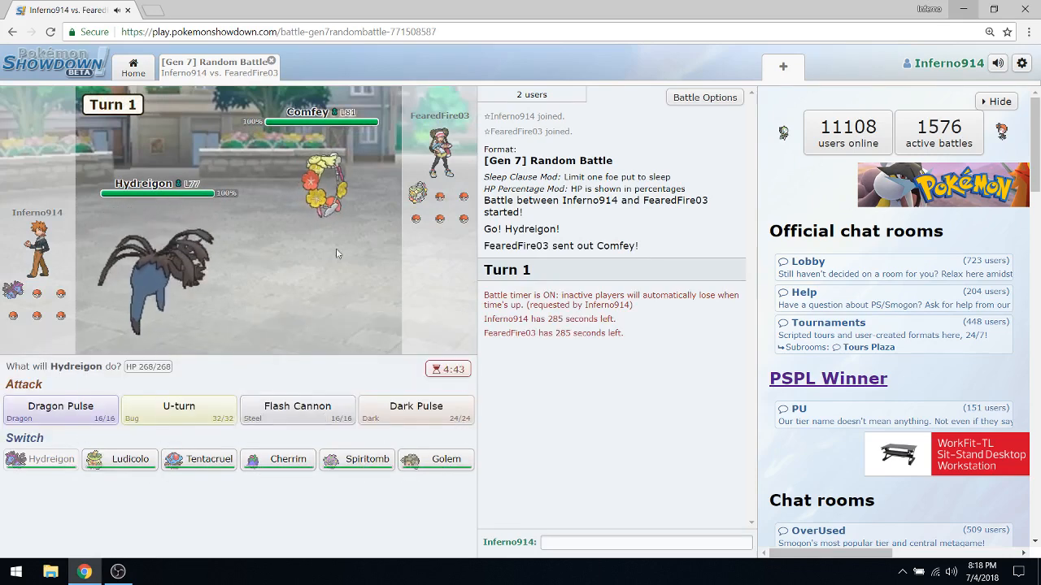
{"action": "mouse_move", "coordinate": [296, 409]}
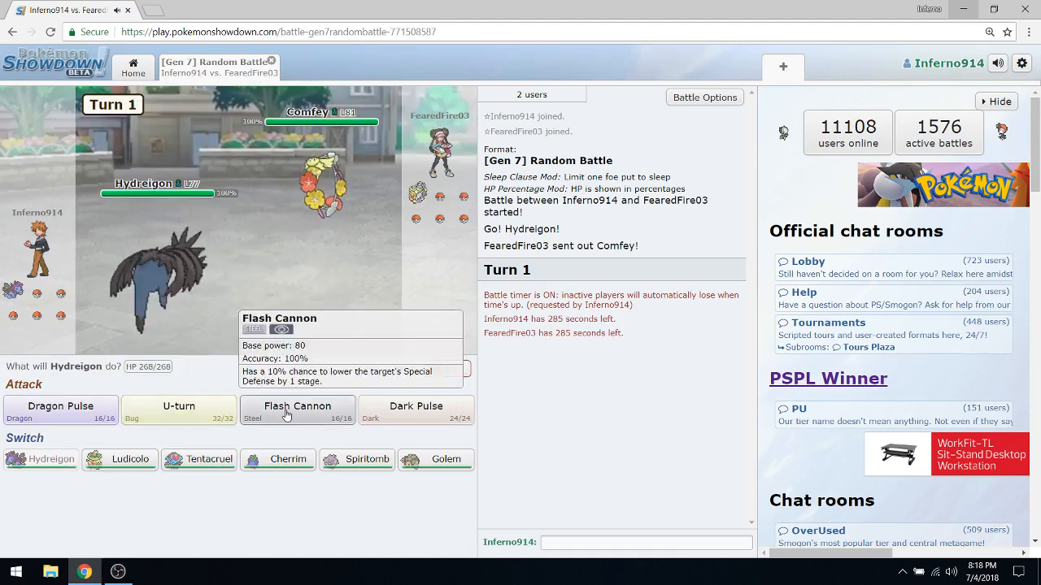
{"action": "mouse_move", "coordinate": [198, 459]}
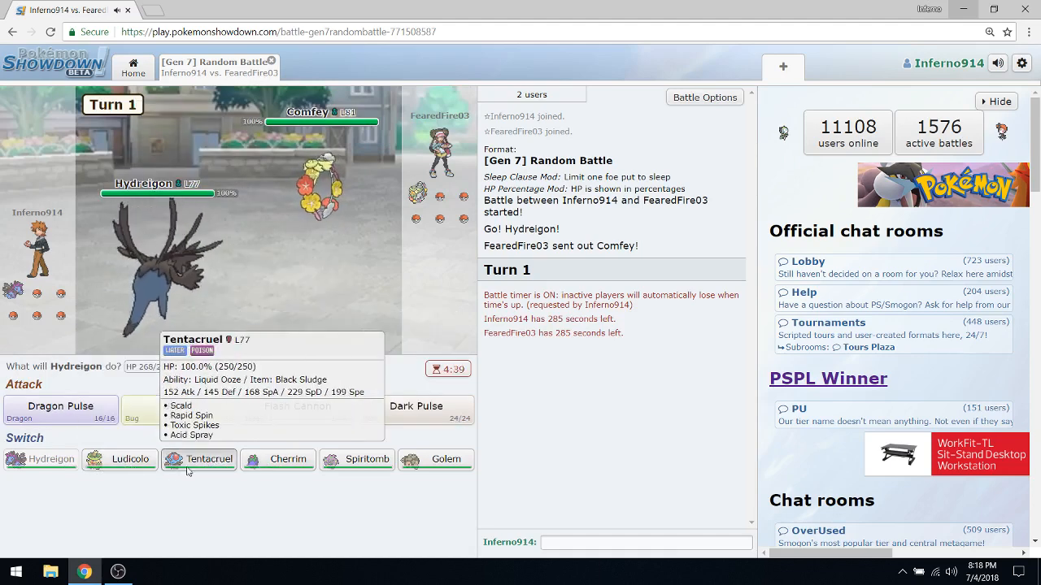
Step: Switch Hydreigon to Tentacruel, lay Toxic Spikes, then bring Cherrim in against Dragonite
{"action": "left_click", "coordinate": [208, 459]}
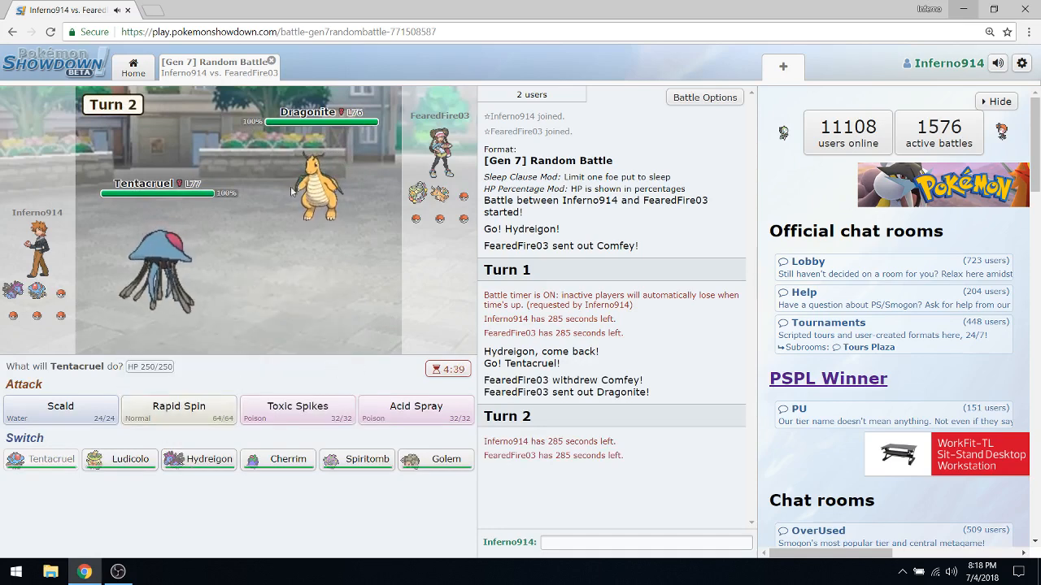
{"action": "mouse_move", "coordinate": [296, 410]}
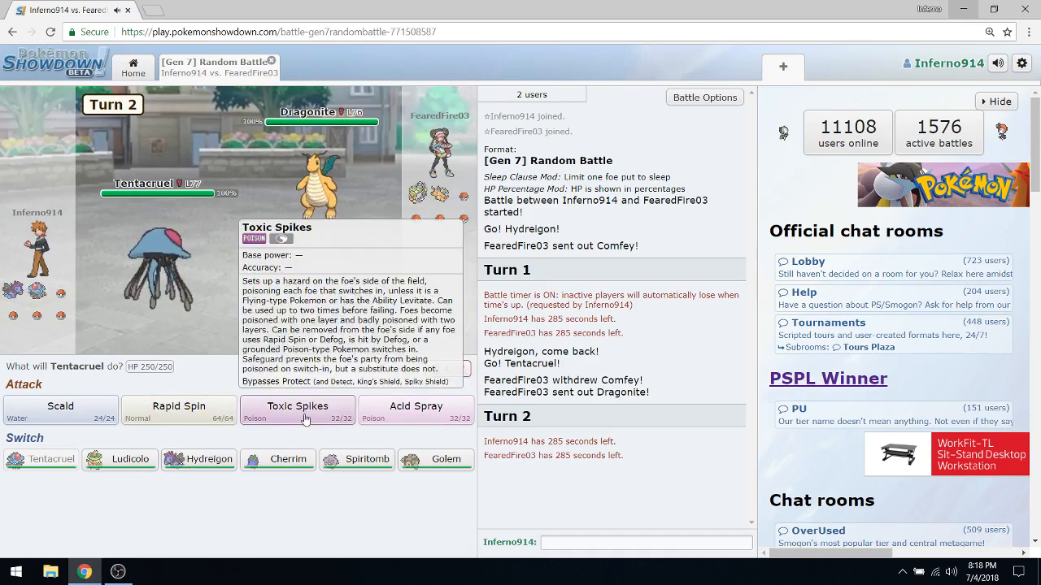
{"action": "left_click", "coordinate": [297, 410]}
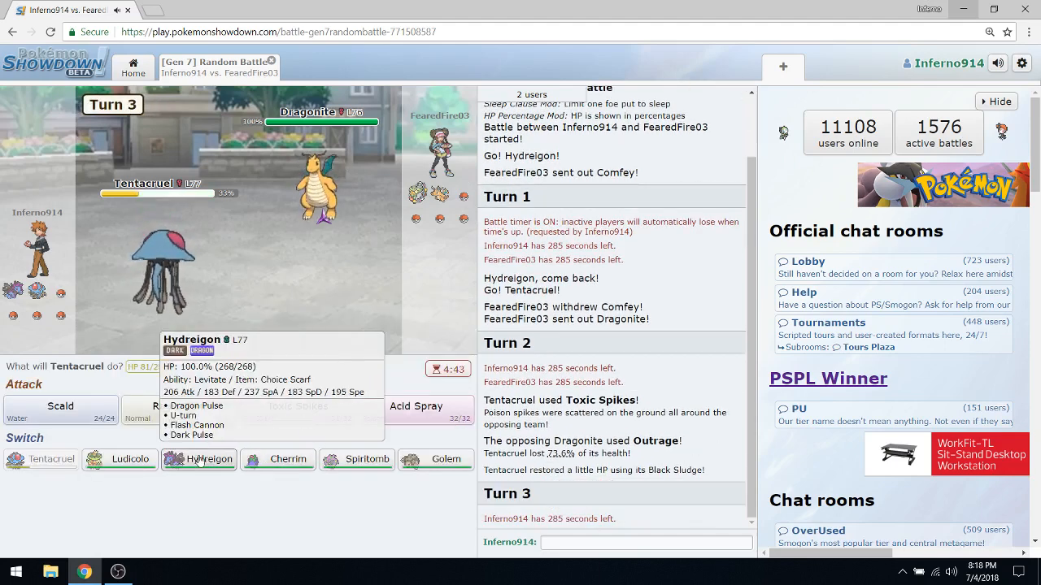
{"action": "mouse_move", "coordinate": [120, 459]}
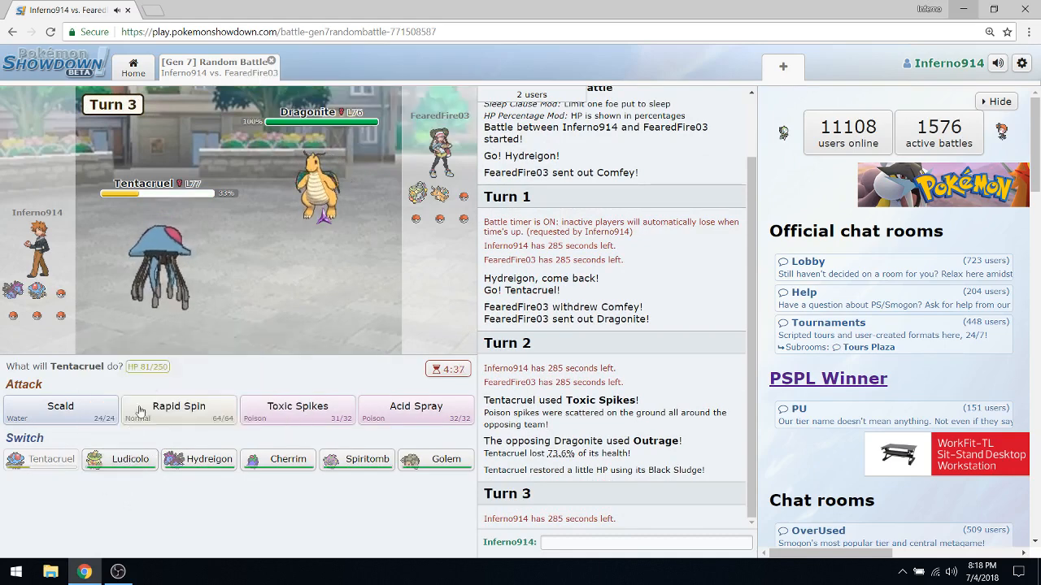
{"action": "mouse_move", "coordinate": [356, 459]}
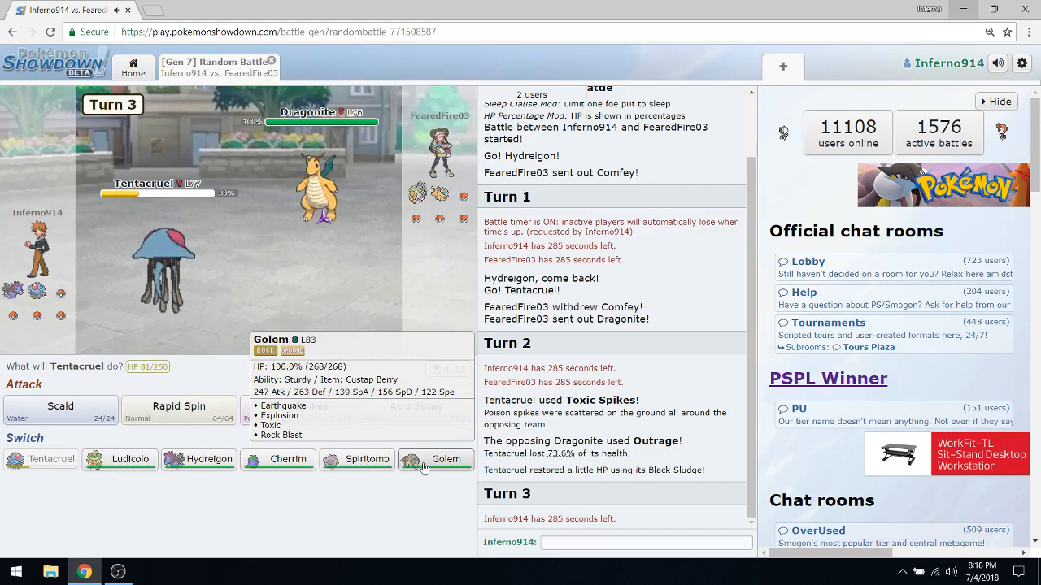
{"action": "left_click", "coordinate": [277, 459]}
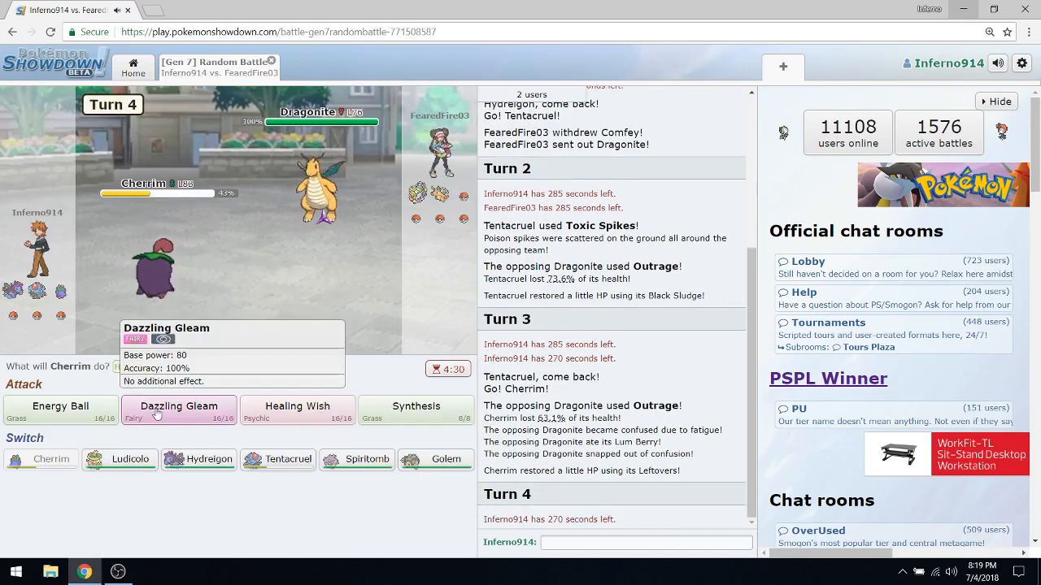
Step: Attack with Cherrim's Dazzling Gleam, then send Hydreigon in to use Dragon Pulse
{"action": "left_click", "coordinate": [179, 410]}
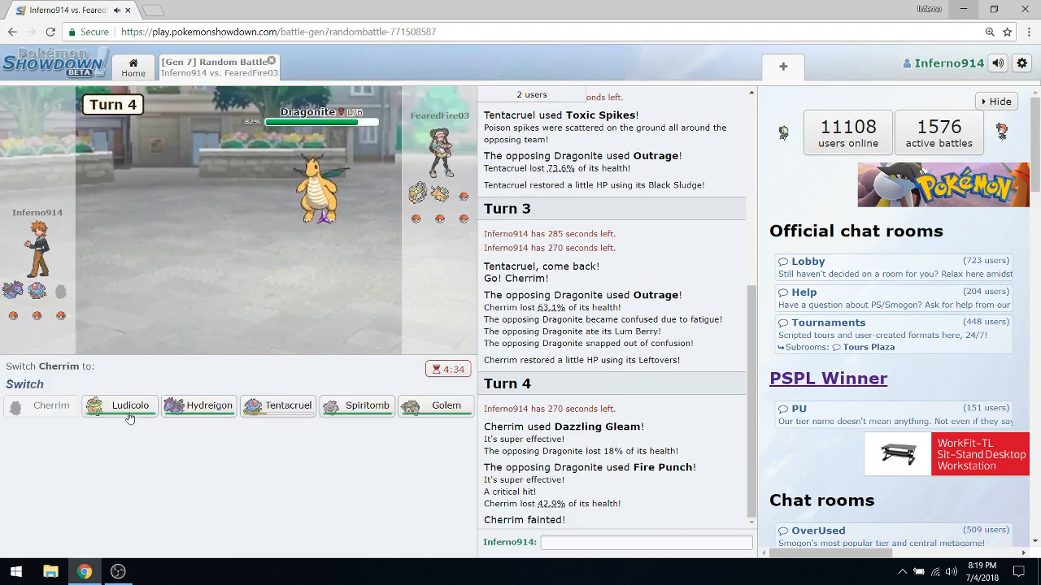
{"action": "mouse_move", "coordinate": [198, 407]}
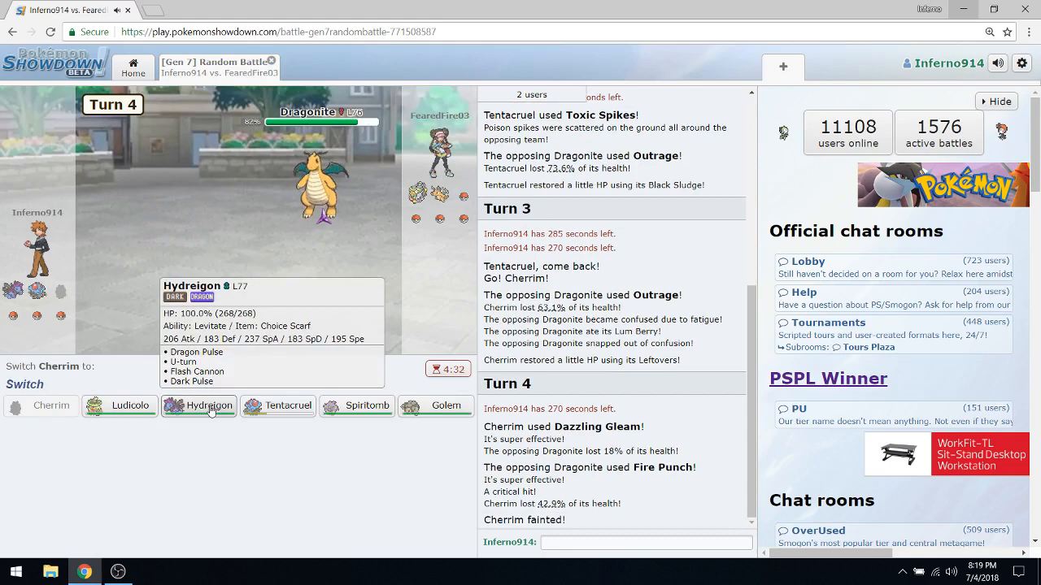
{"action": "left_click", "coordinate": [207, 405]}
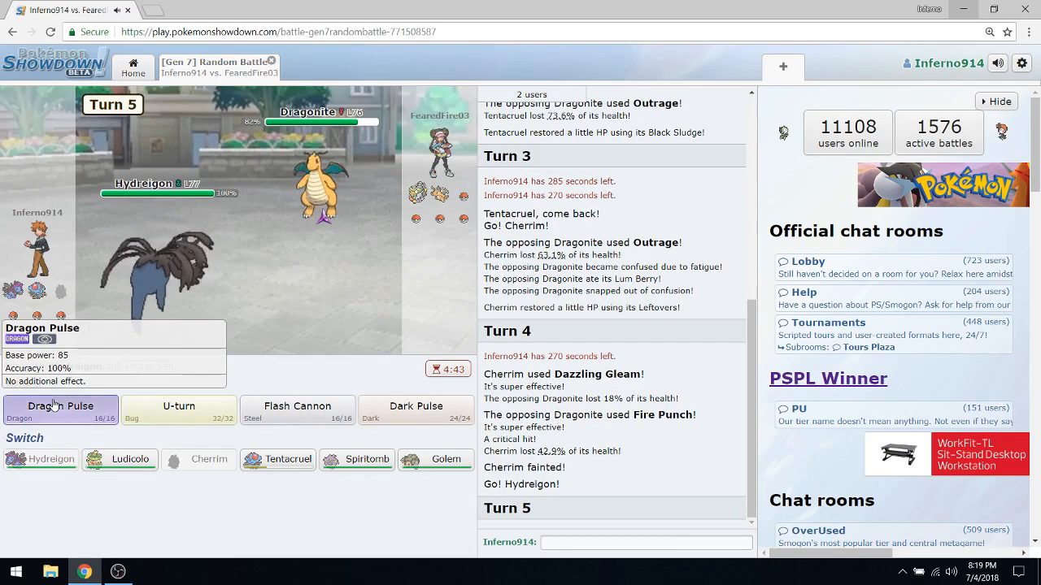
{"action": "left_click", "coordinate": [62, 407]}
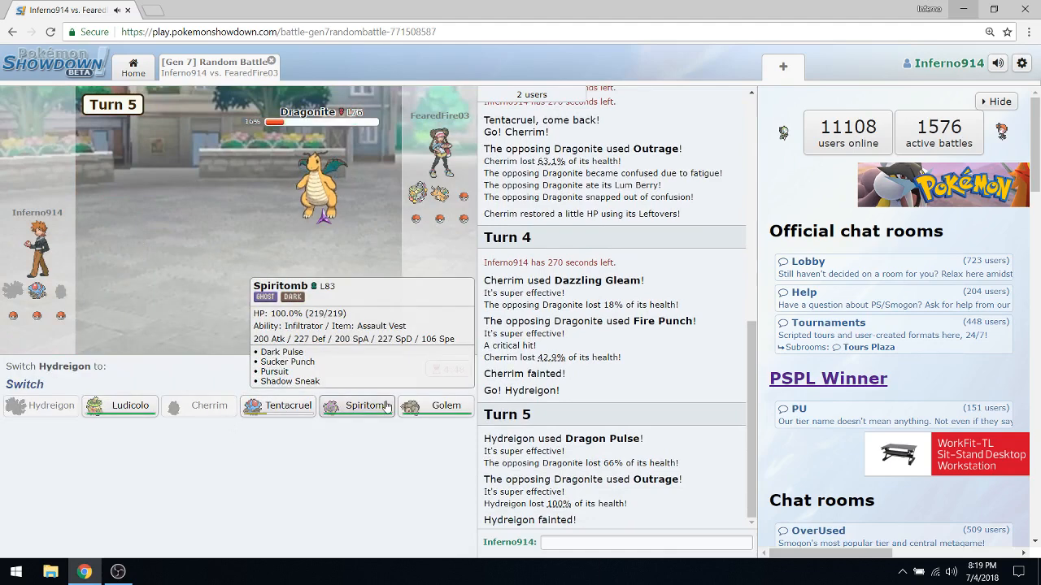
Step: Send Spiritomb in after Hydreigon faints and finish off Dragonite
{"action": "left_click", "coordinate": [356, 407]}
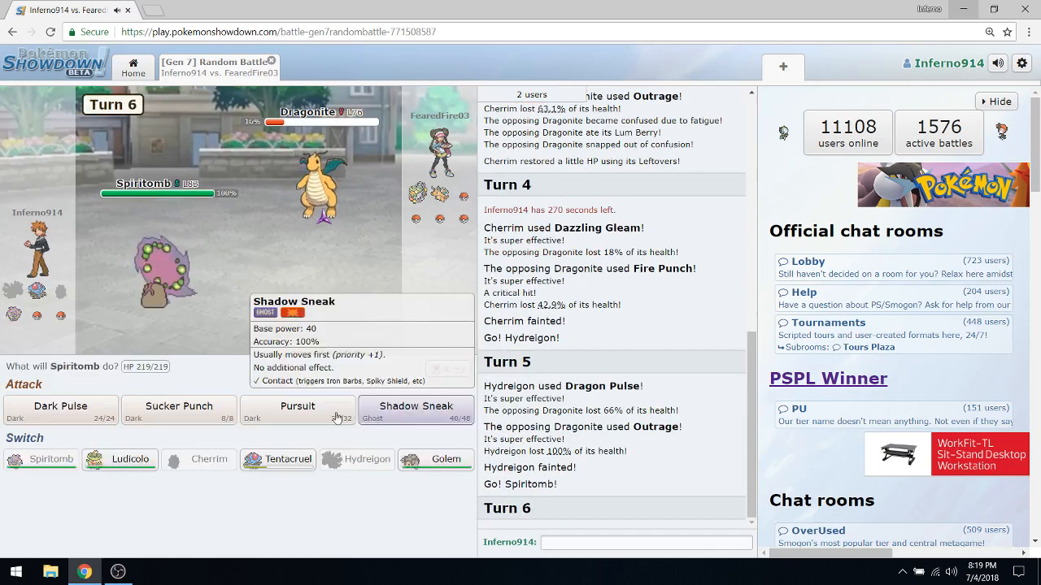
{"action": "left_click", "coordinate": [179, 410]}
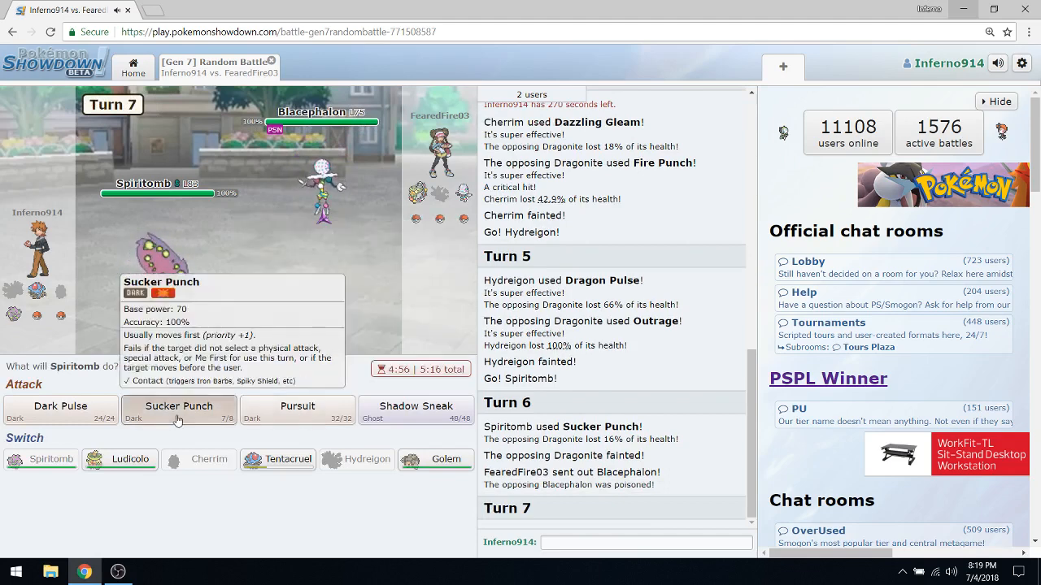
Step: Have Spiritomb use Sucker Punch on Blacephalon, which fails
{"action": "left_click", "coordinate": [179, 409]}
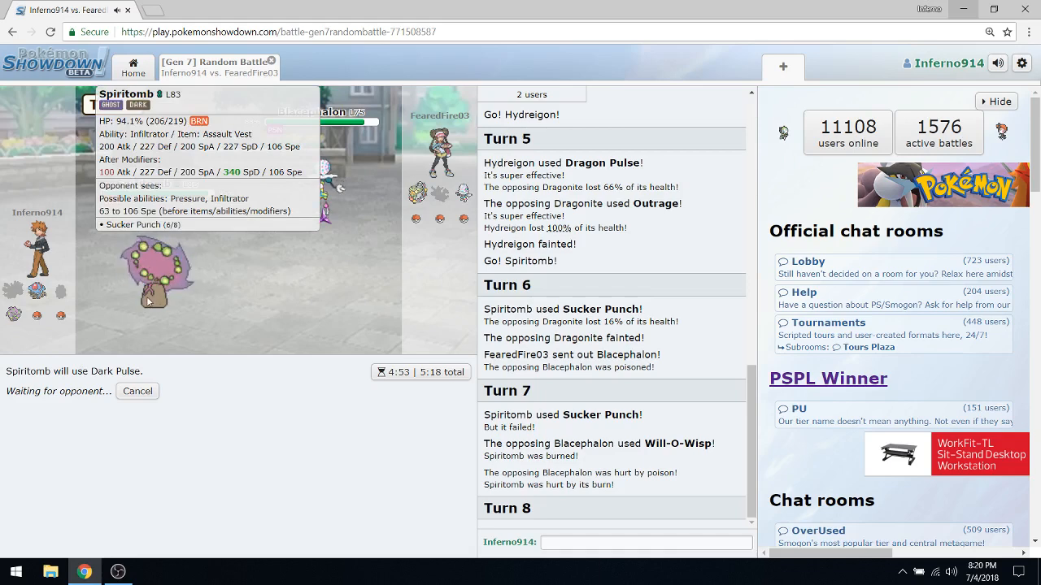
{"action": "mouse_move", "coordinate": [231, 436]}
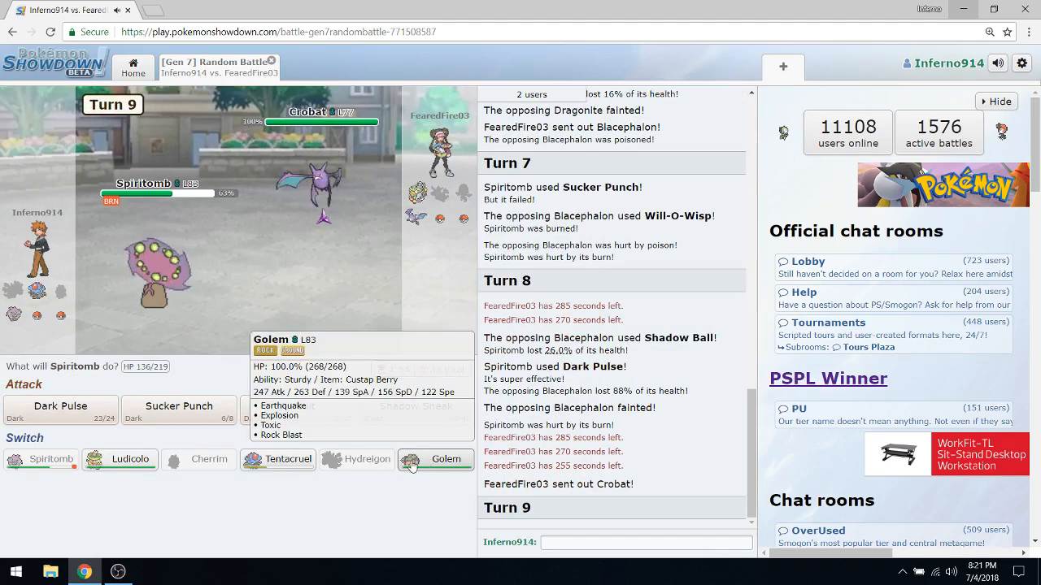
Step: Switch in Golem for Spiritomb, hit with Rock Blast, then choose Explosion against Shiftry
{"action": "left_click", "coordinate": [446, 458]}
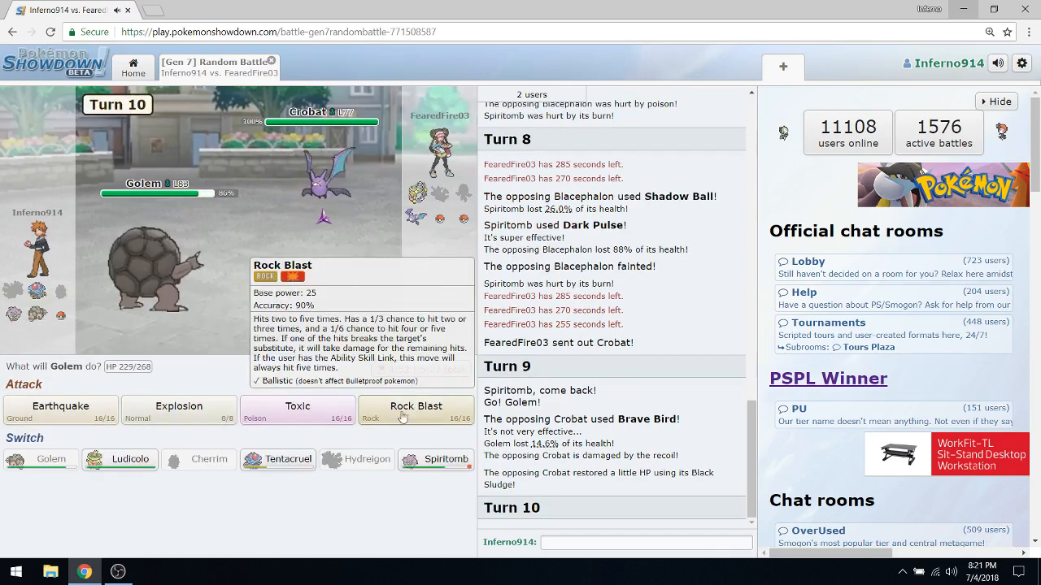
{"action": "left_click", "coordinate": [416, 410]}
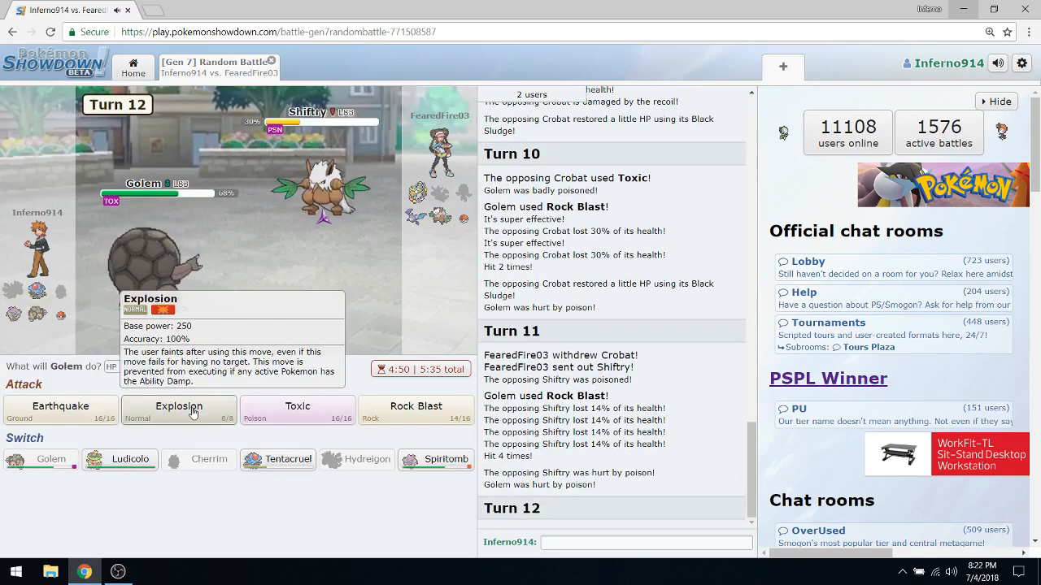
{"action": "left_click", "coordinate": [179, 410]}
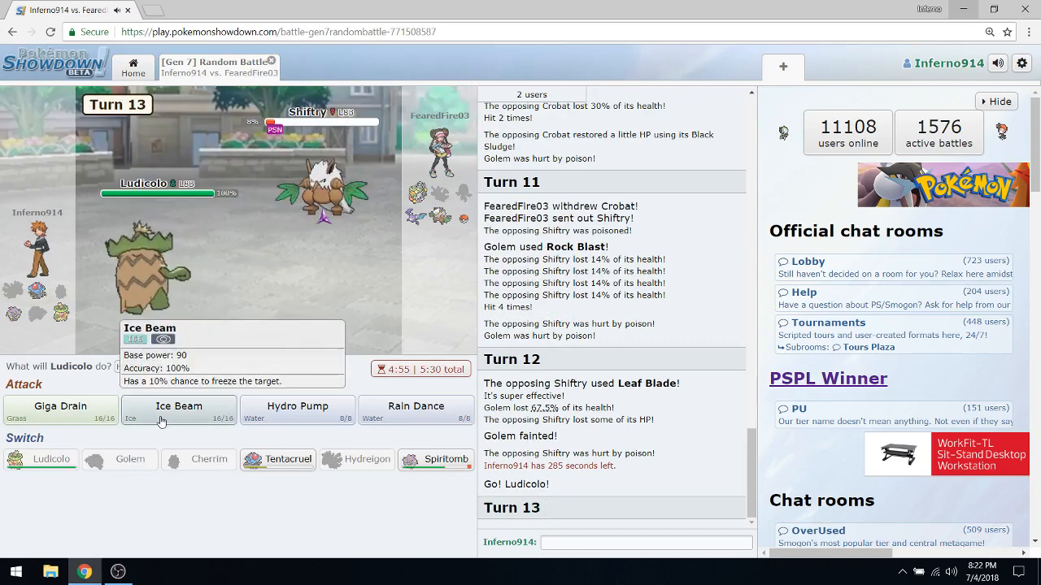
Step: Have Ludicolo use Ice Beam, then Hydro Pump to knock out Turtonator
{"action": "left_click", "coordinate": [179, 406]}
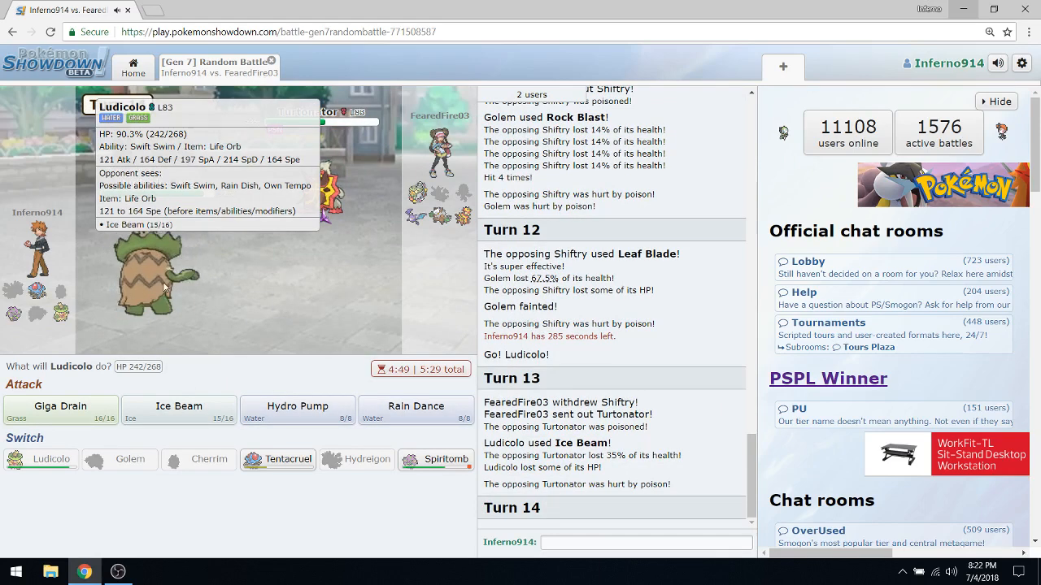
{"action": "left_click", "coordinate": [416, 409]}
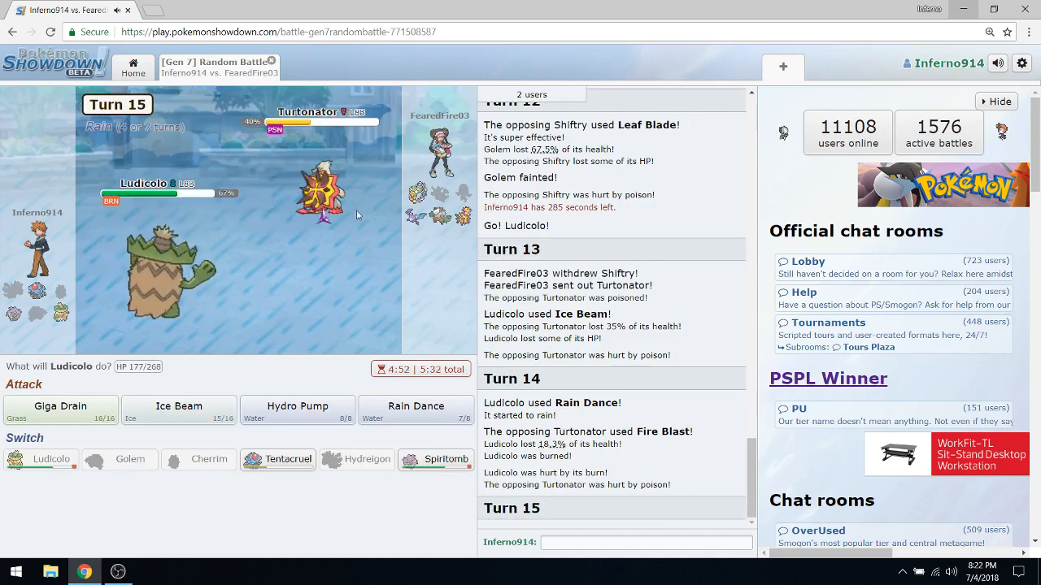
{"action": "left_click", "coordinate": [296, 406]}
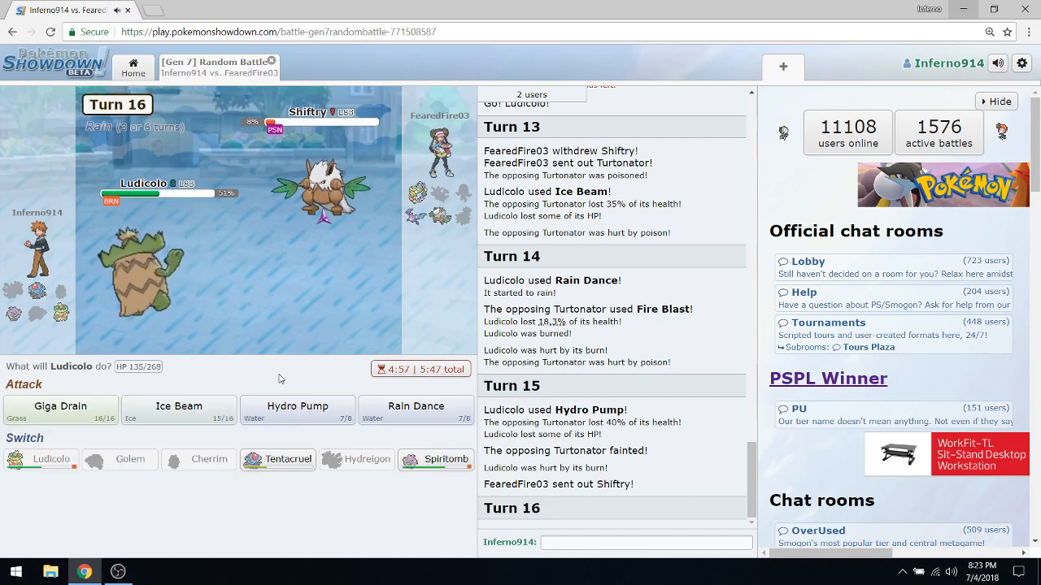
Step: Knock out Shiftry with Ice Beam and Comfey with Hydro Pump before Ludicolo falls on turn 18
{"action": "left_click", "coordinate": [179, 410]}
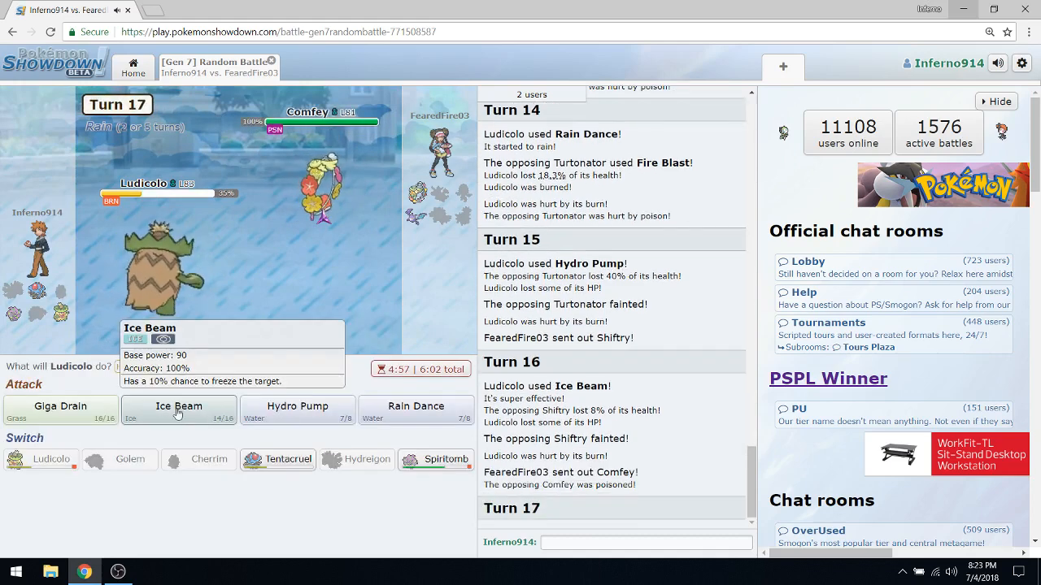
{"action": "left_click", "coordinate": [179, 406]}
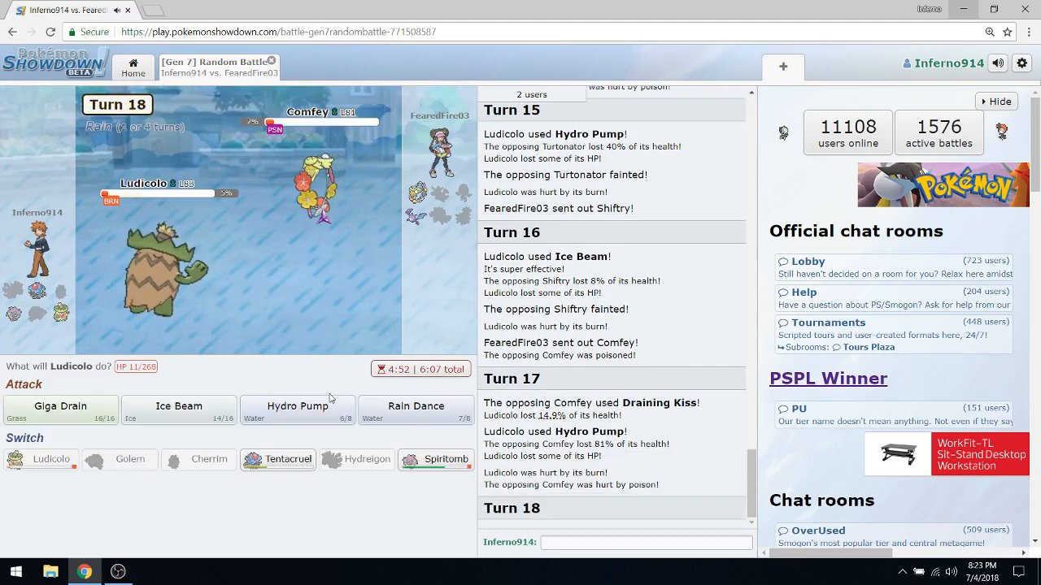
{"action": "left_click", "coordinate": [60, 407]}
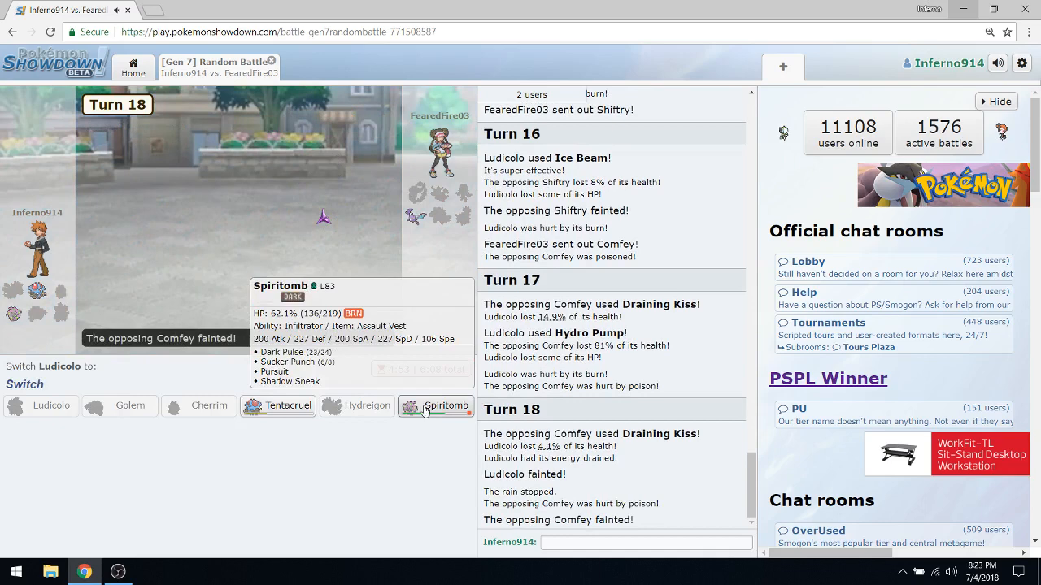
{"action": "mouse_move", "coordinate": [276, 406]}
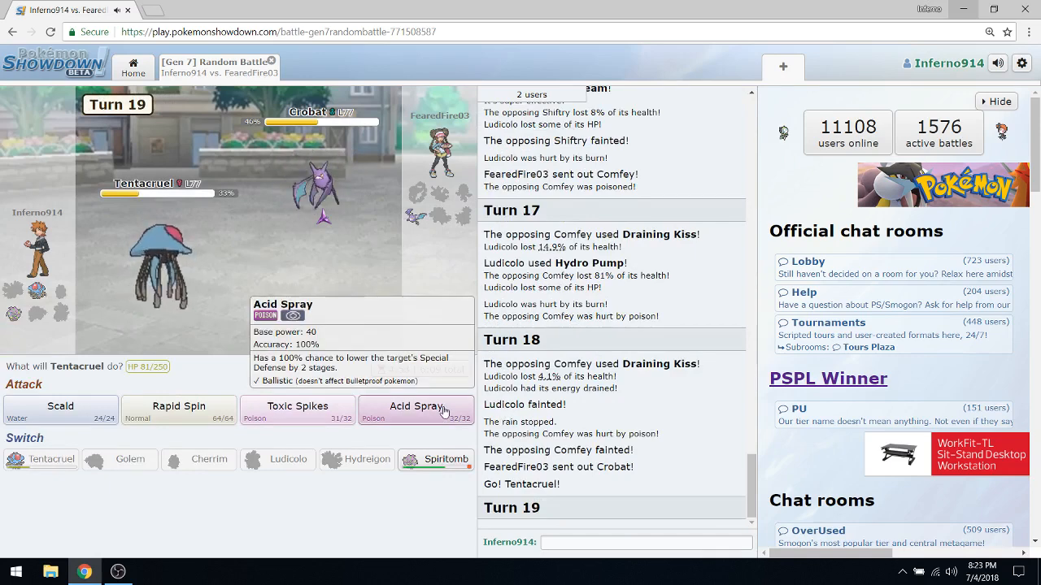
Step: After Tentacruel falls, send in Spiritomb to finish Crobat with Dark Pulse and Shadow Sneak, then close the won battle
{"action": "left_click", "coordinate": [417, 407]}
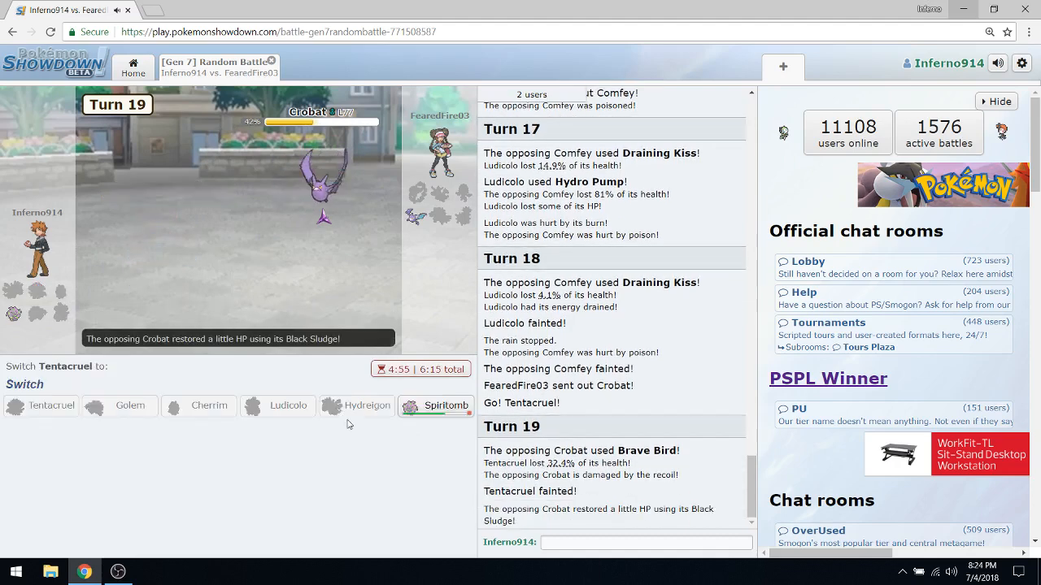
{"action": "left_click", "coordinate": [446, 405]}
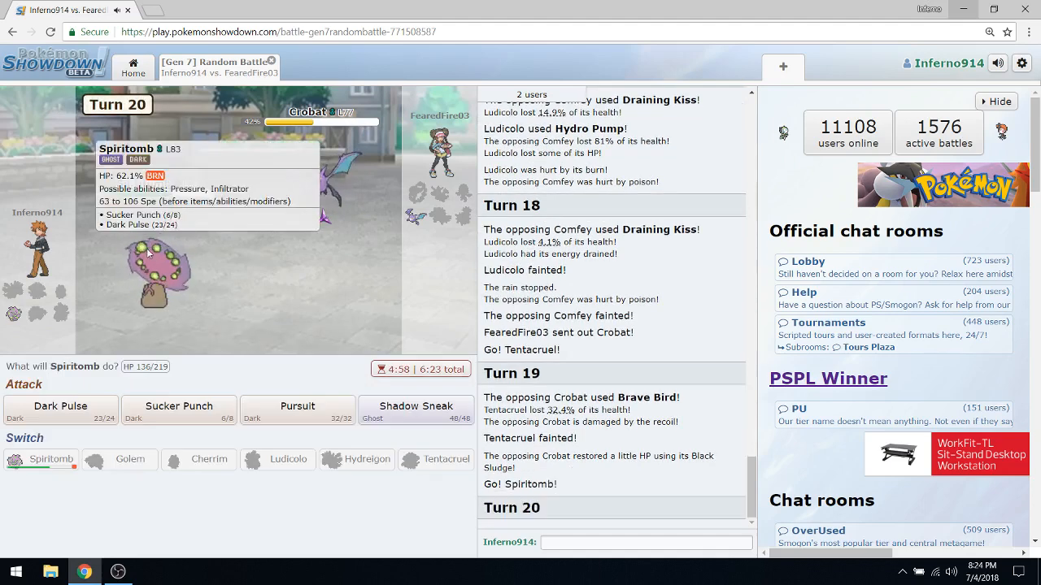
{"action": "left_click", "coordinate": [60, 410]}
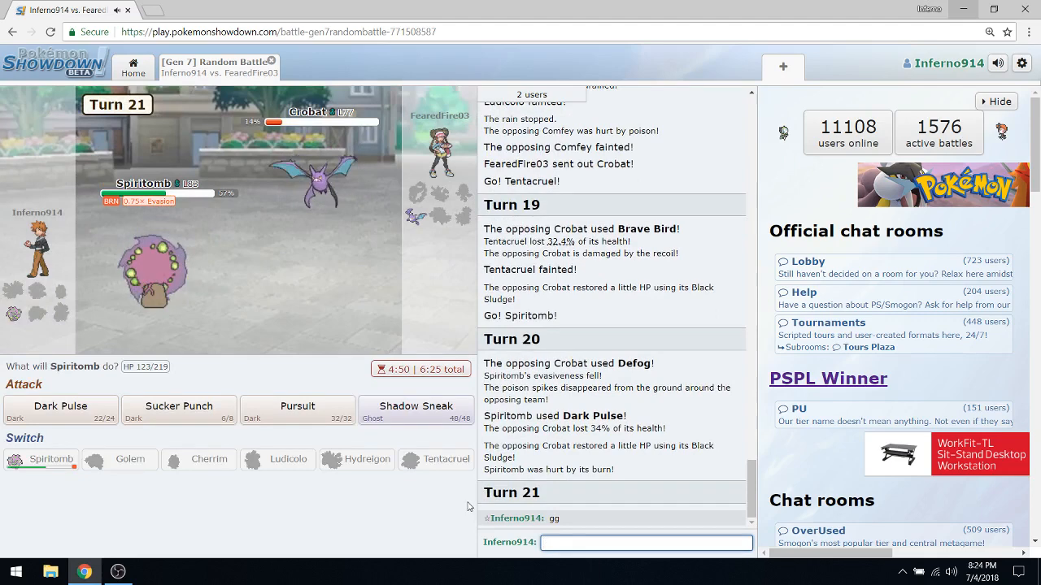
{"action": "left_click", "coordinate": [416, 410]}
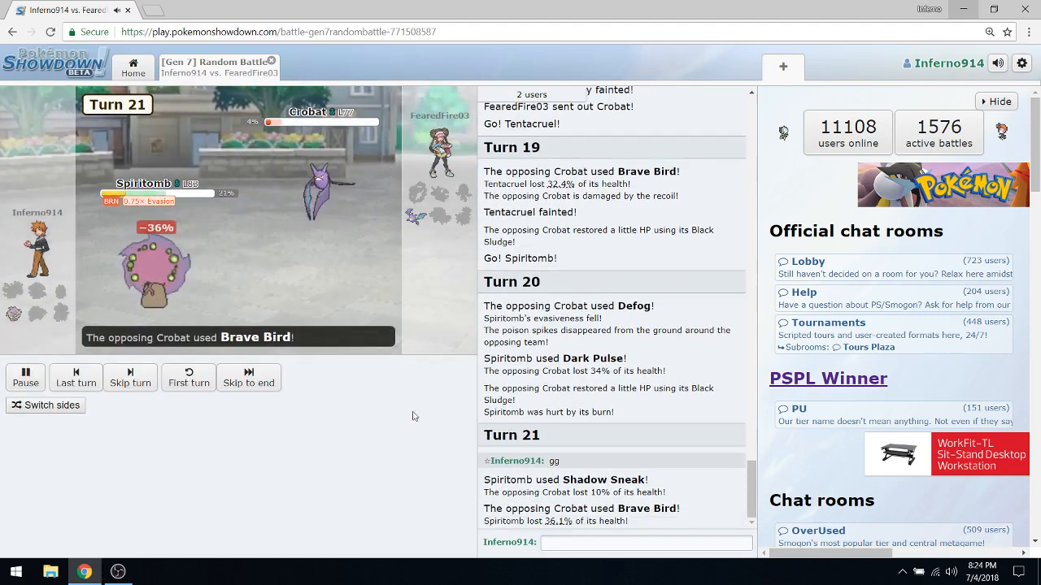
{"action": "left_click", "coordinate": [645, 543]}
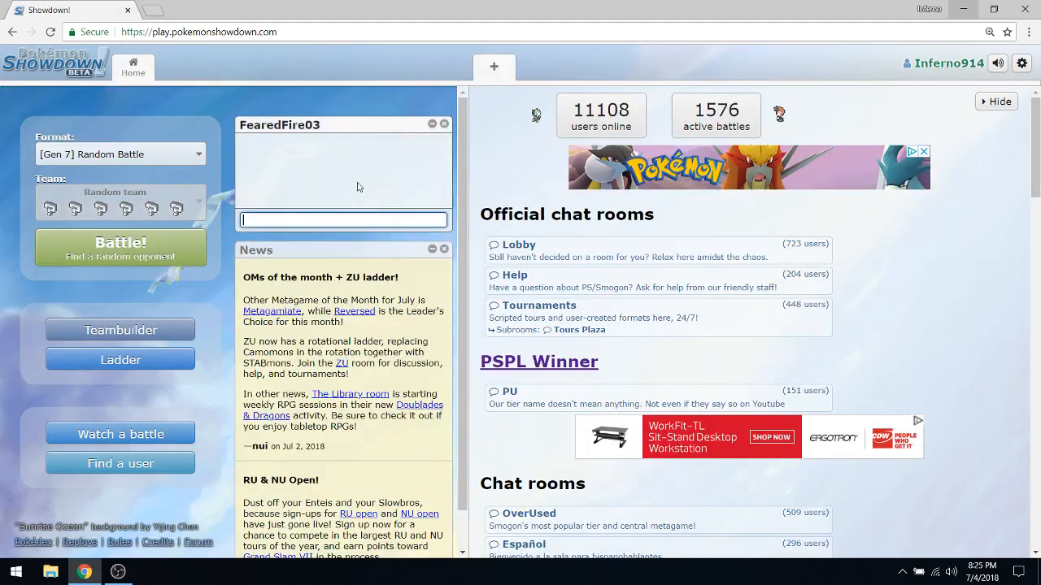
{"action": "type", "text": "d"}
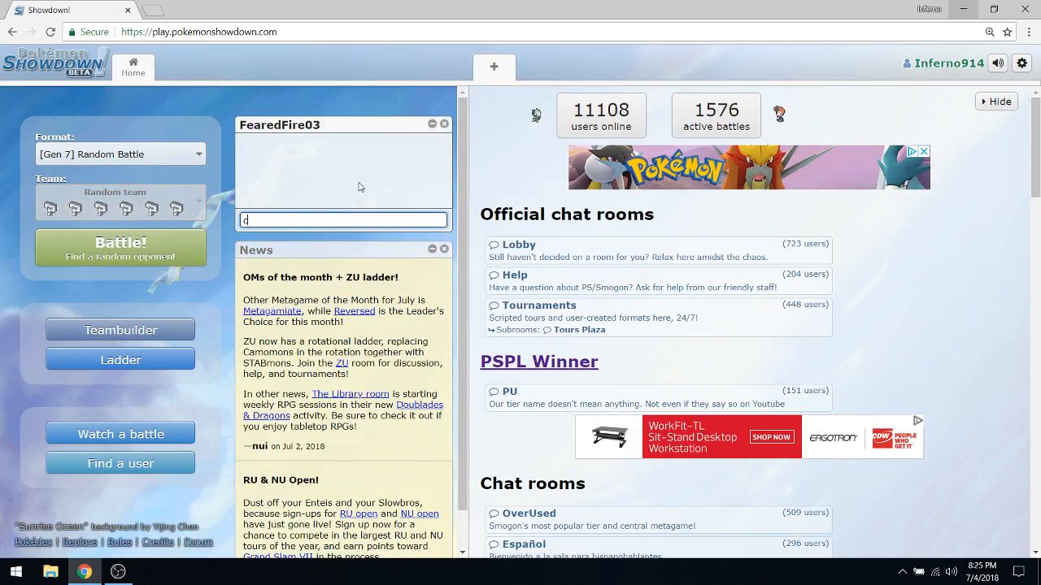
{"action": "type", "text": "halle"}
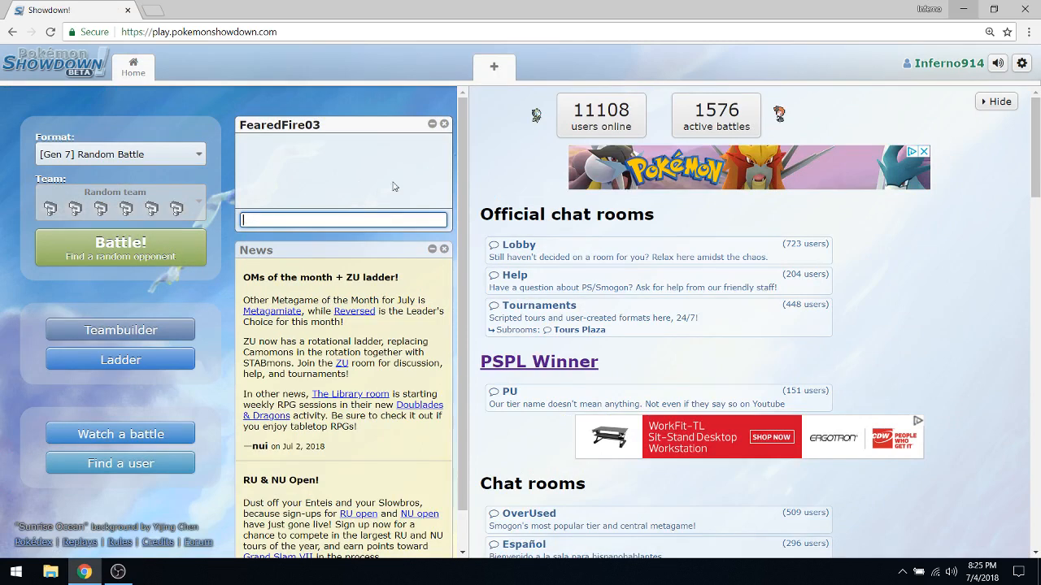
{"action": "left_click", "coordinate": [120, 462]}
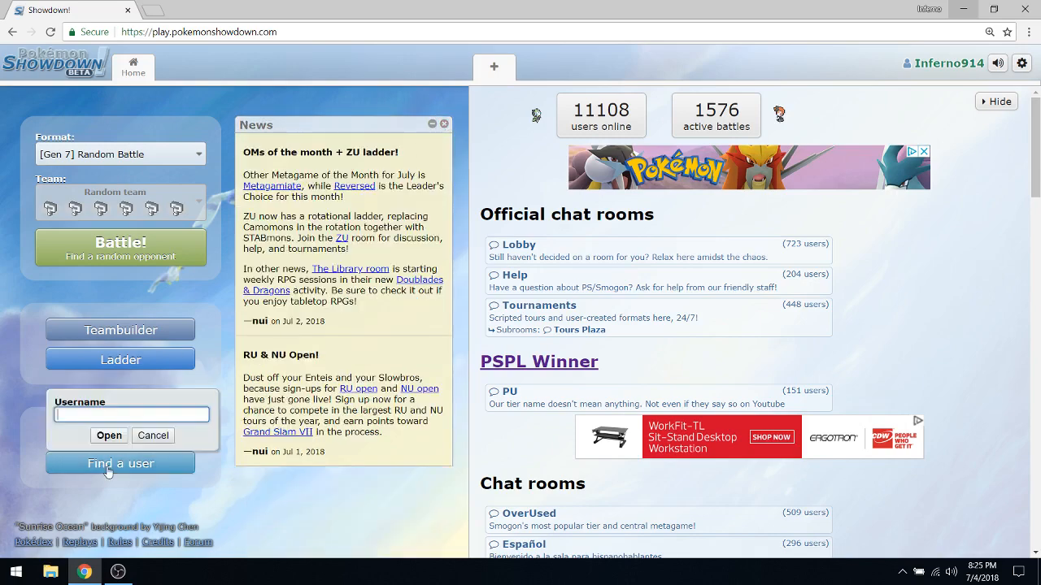
{"action": "type", "text": "FearedFire03"}
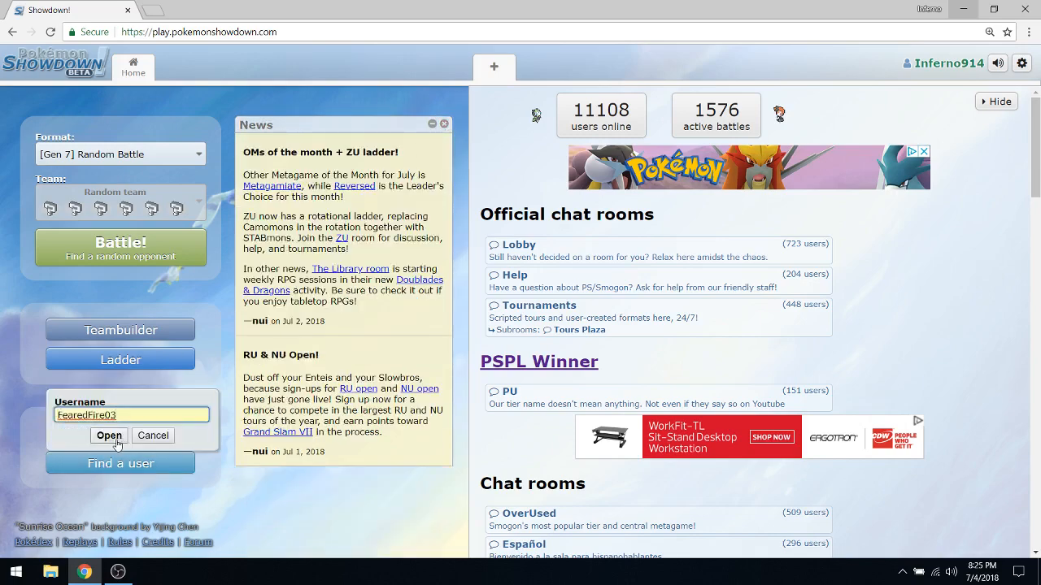
{"action": "left_click", "coordinate": [107, 436]}
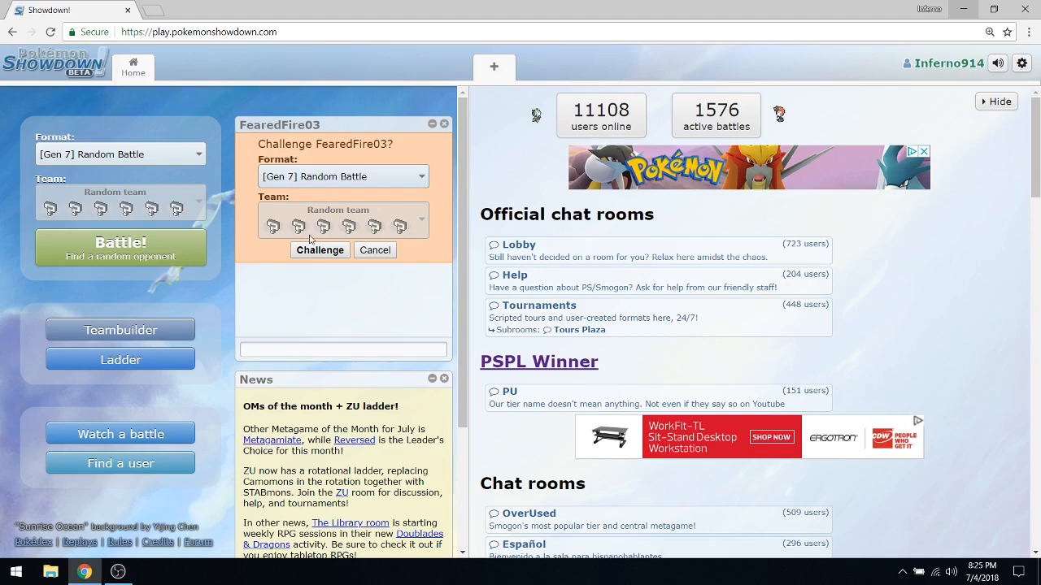
{"action": "left_click", "coordinate": [319, 250]}
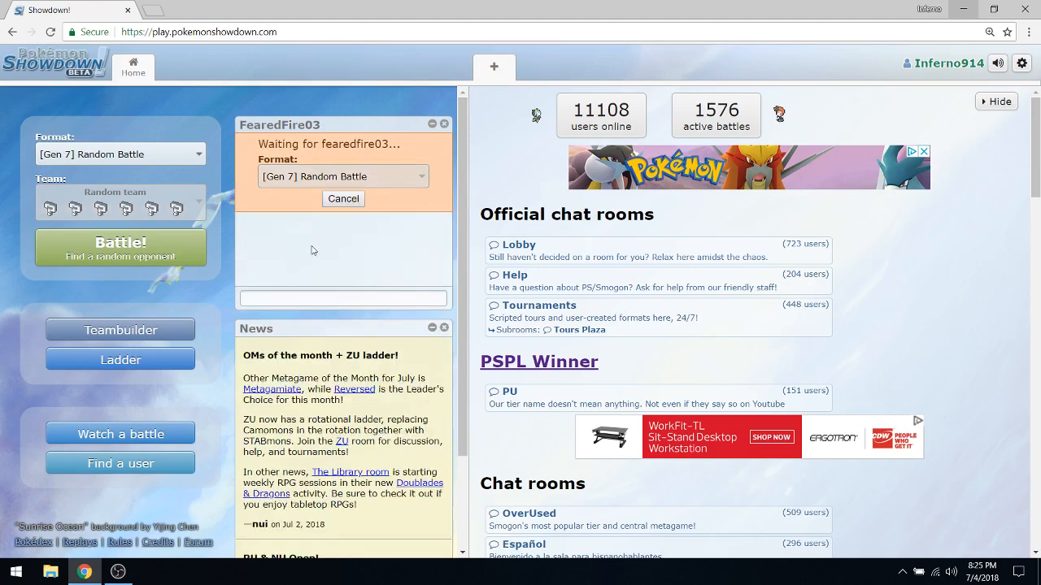
{"action": "mouse_move", "coordinate": [317, 248]}
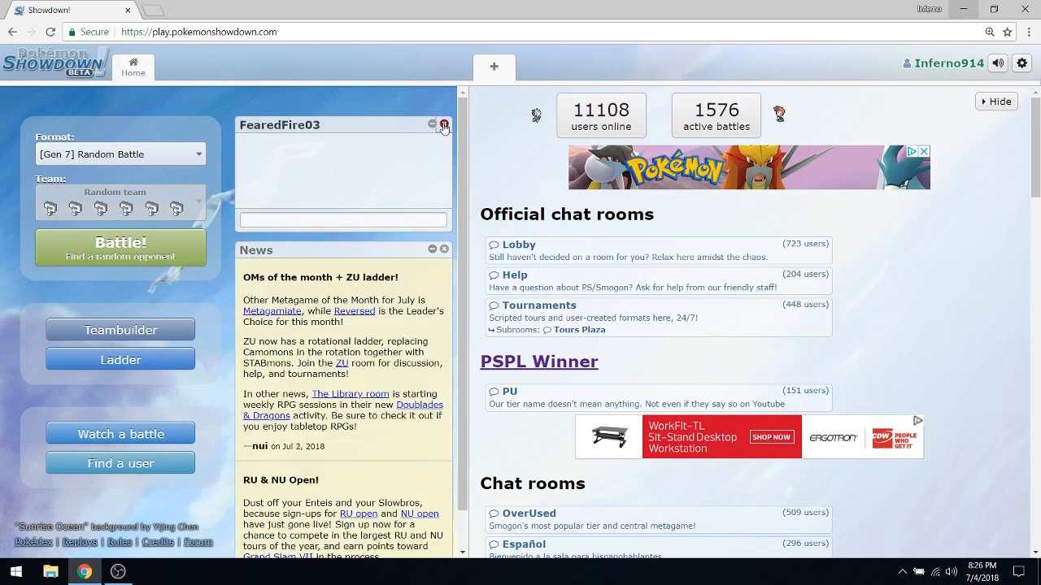
{"action": "left_click", "coordinate": [120, 464]}
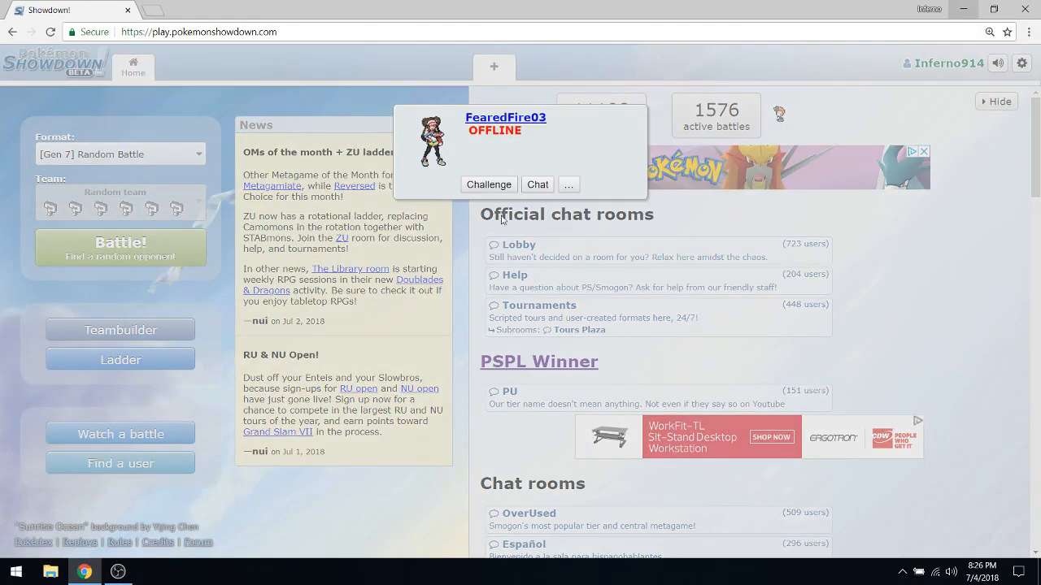
{"action": "left_click", "coordinate": [488, 185]}
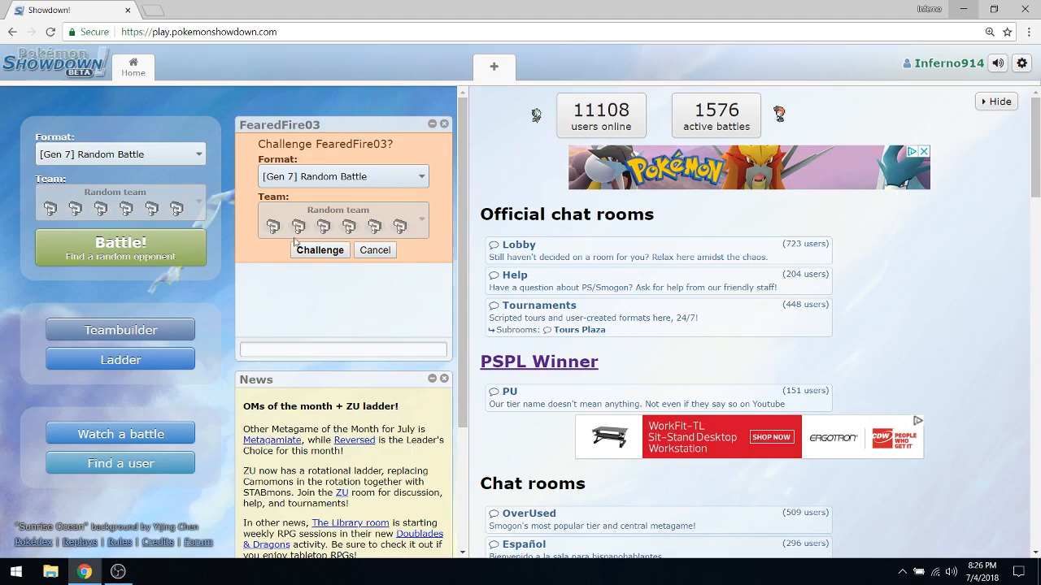
{"action": "left_click", "coordinate": [319, 250]}
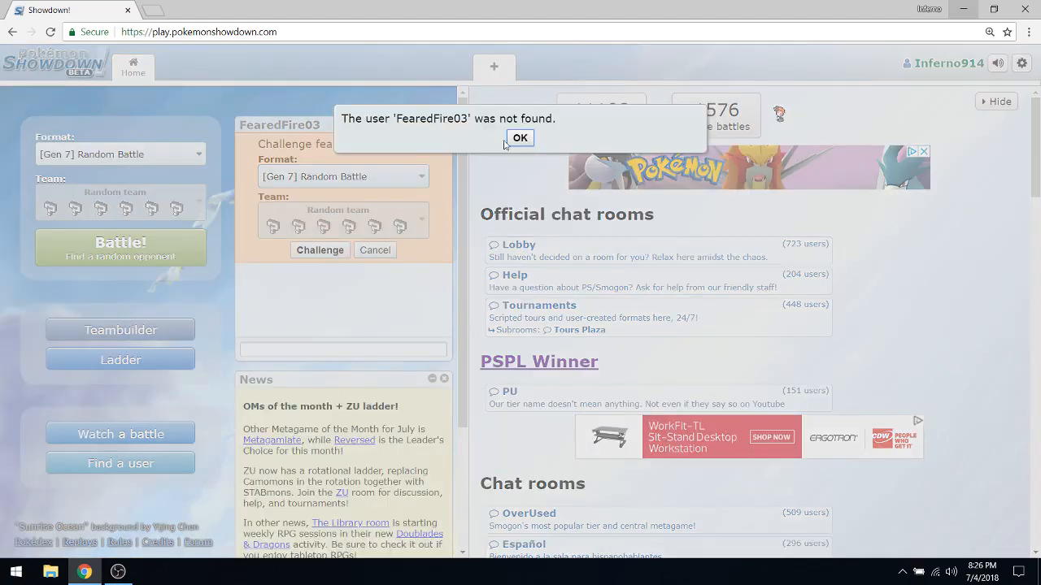
{"action": "left_click", "coordinate": [521, 137]}
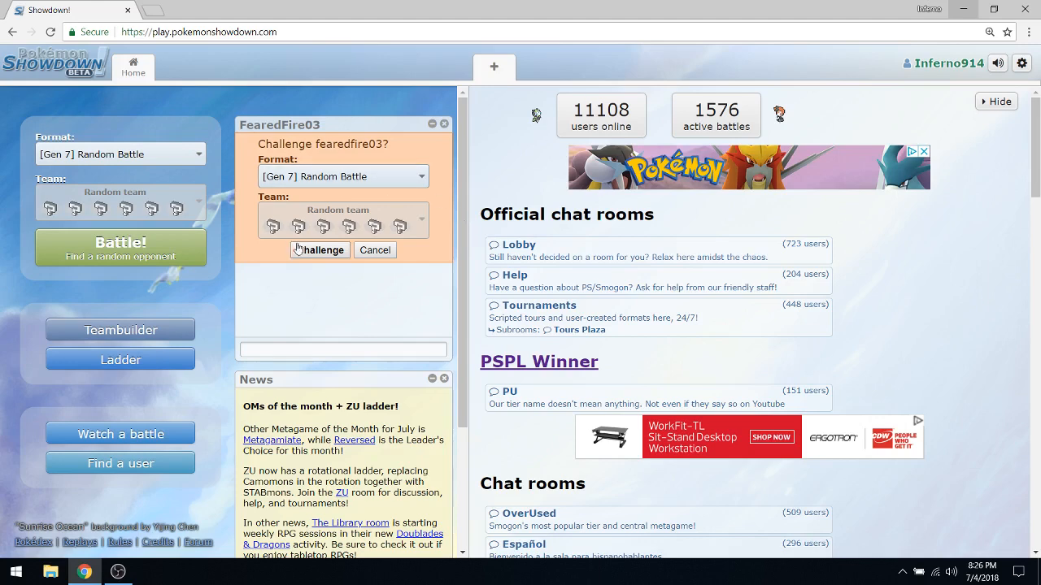
Step: Retry the challenge, dismiss the 'not found' alert again, and return to FearedFire03's chat
{"action": "left_click", "coordinate": [319, 251]}
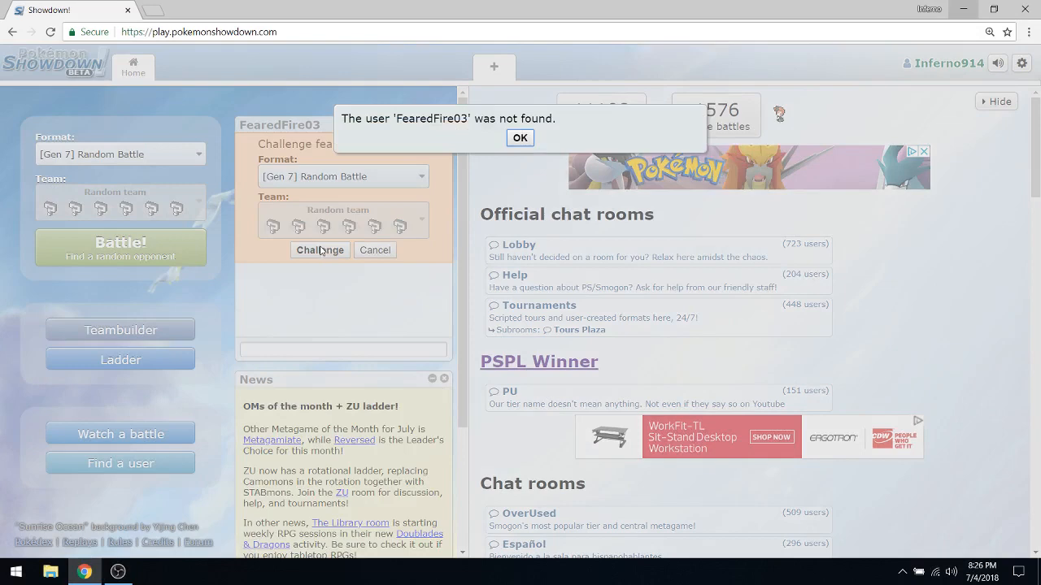
{"action": "left_click", "coordinate": [520, 136]}
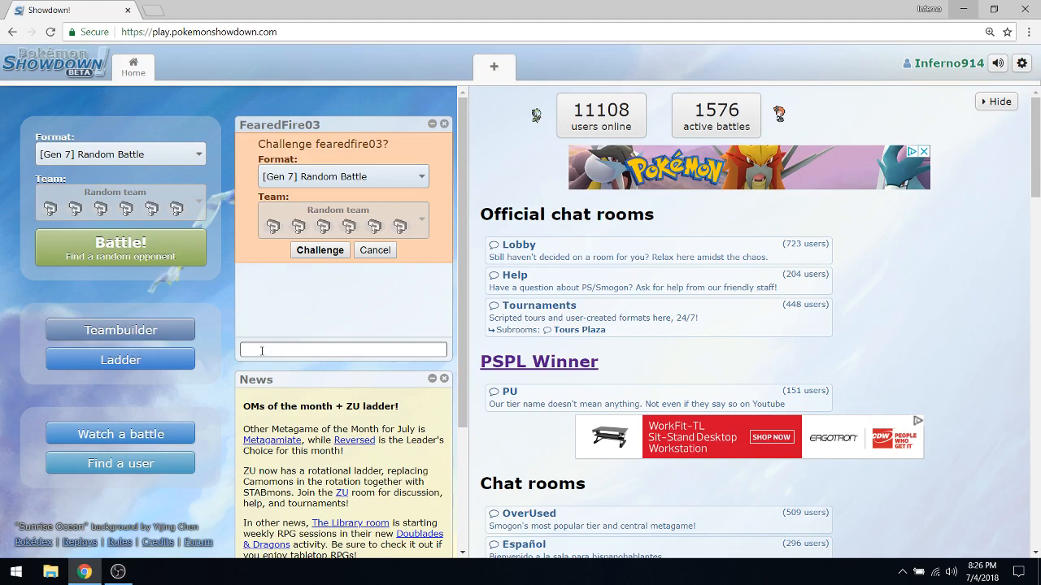
{"action": "left_click", "coordinate": [374, 250]}
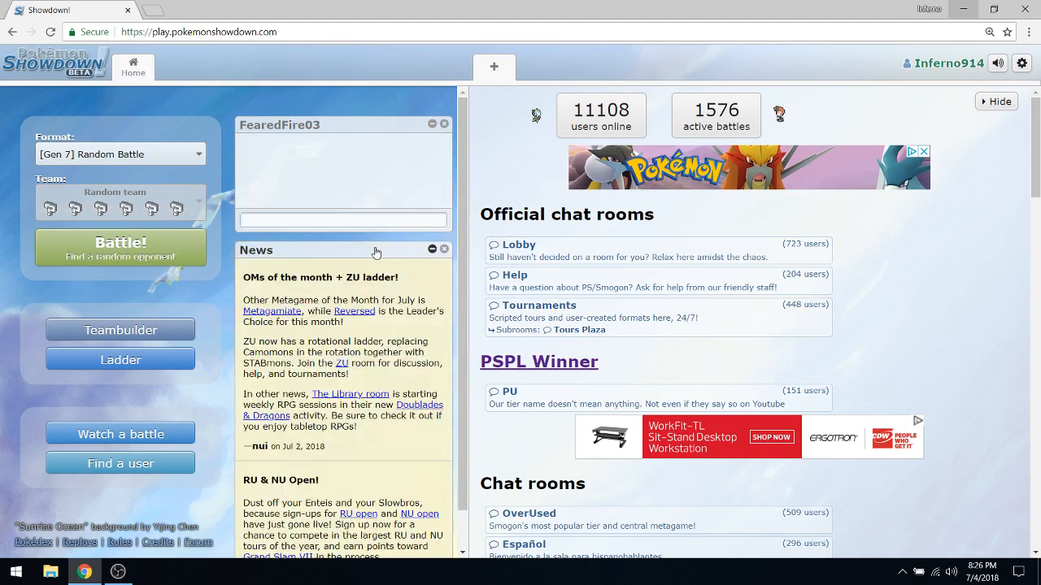